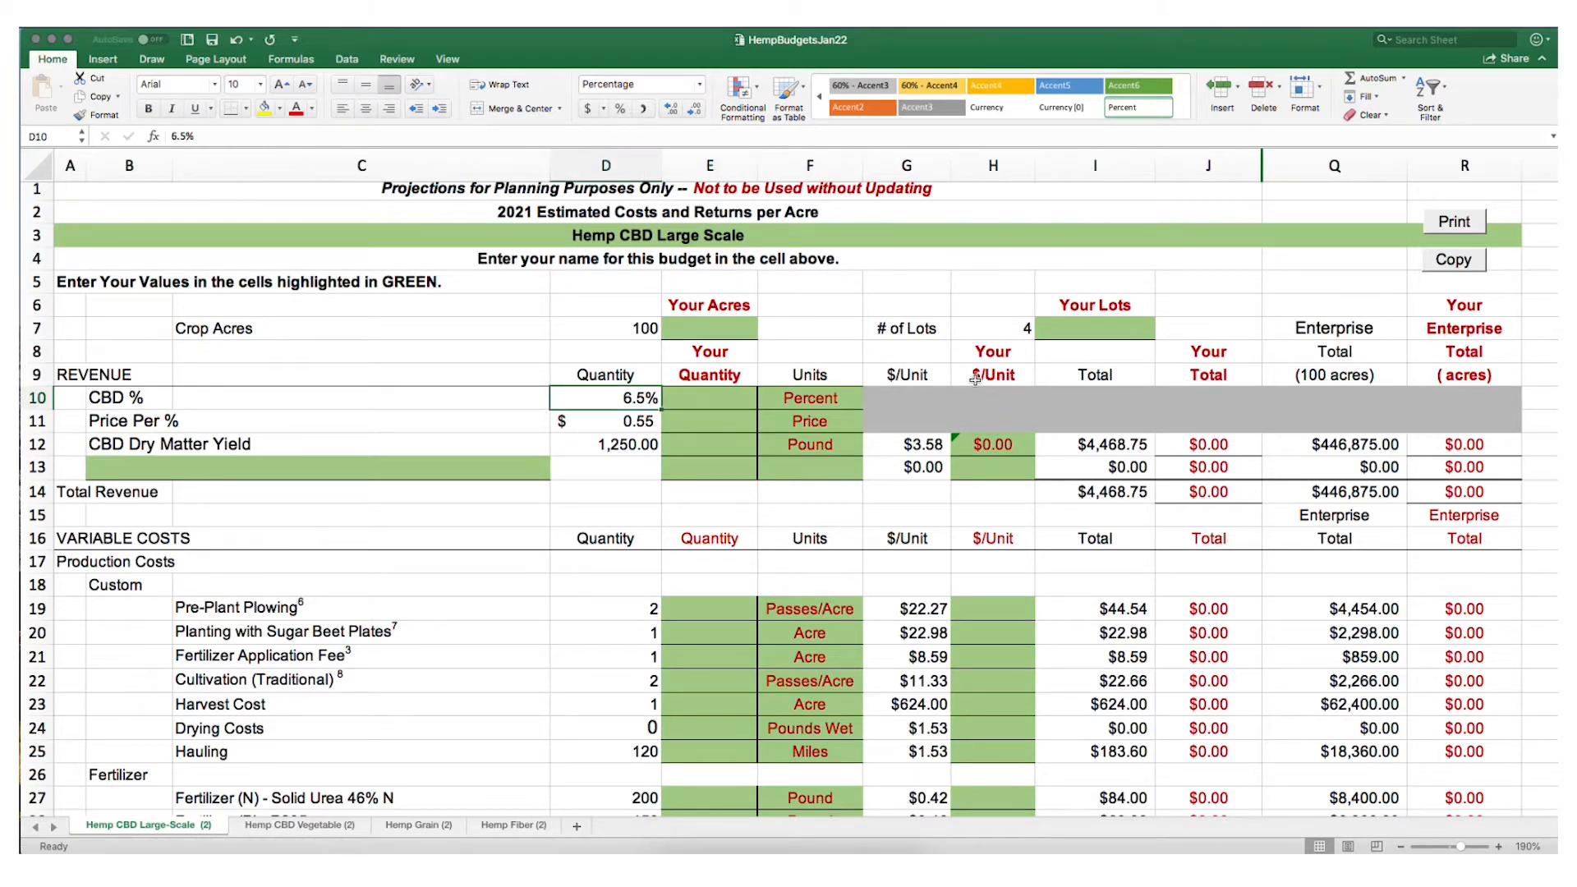
# - Inspect the CBD %, Price Per %, and CBD dry matter yield inputs and the yield total formula
pyautogui.click(708, 397)
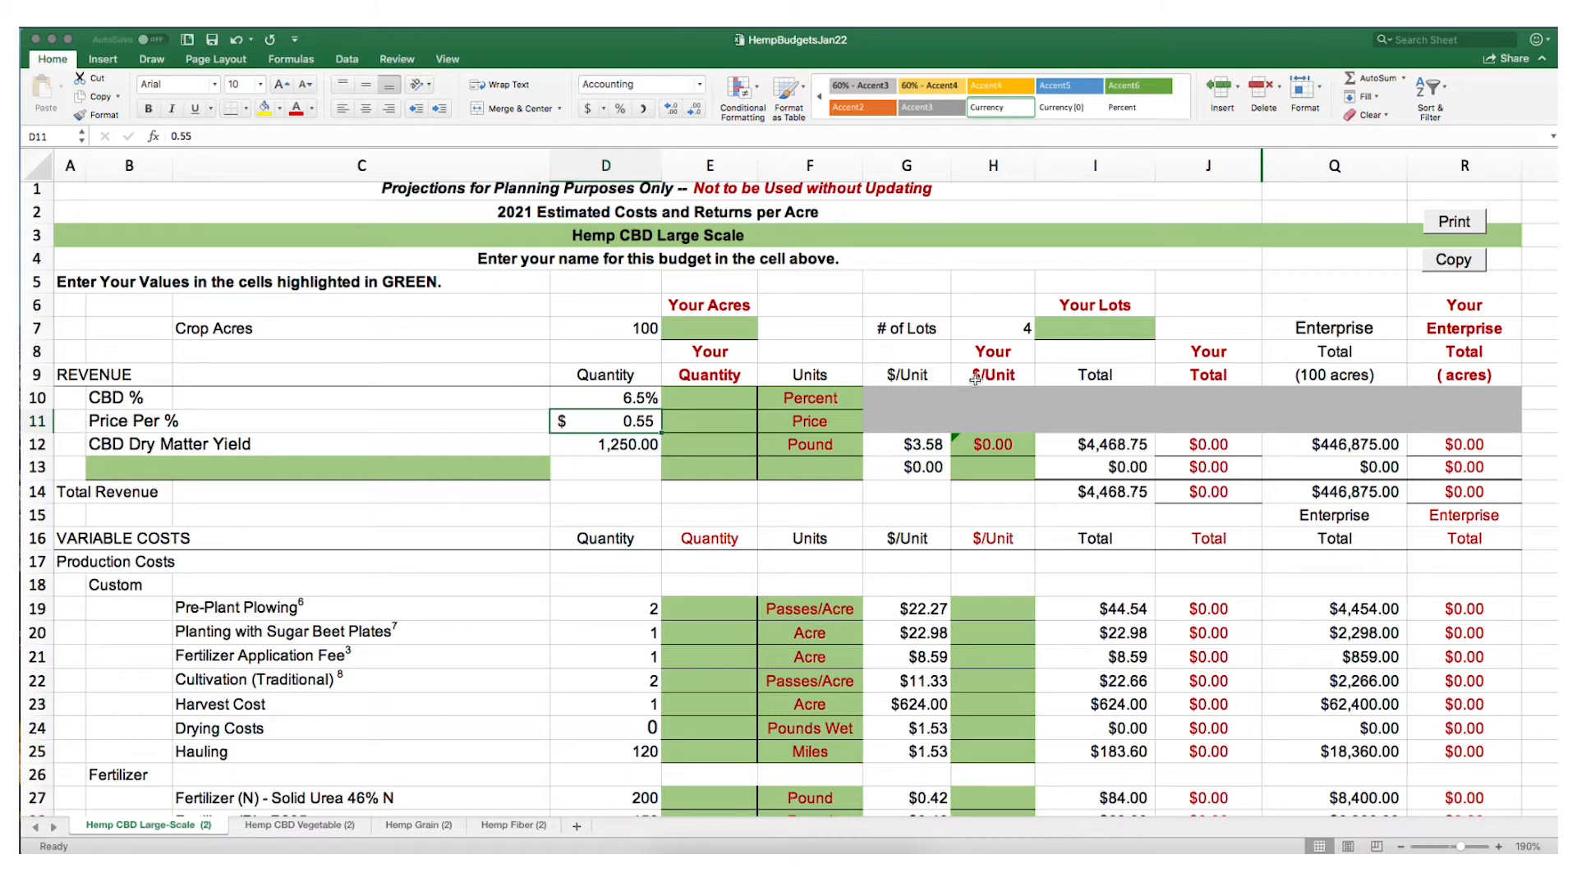
pyautogui.click(709, 420)
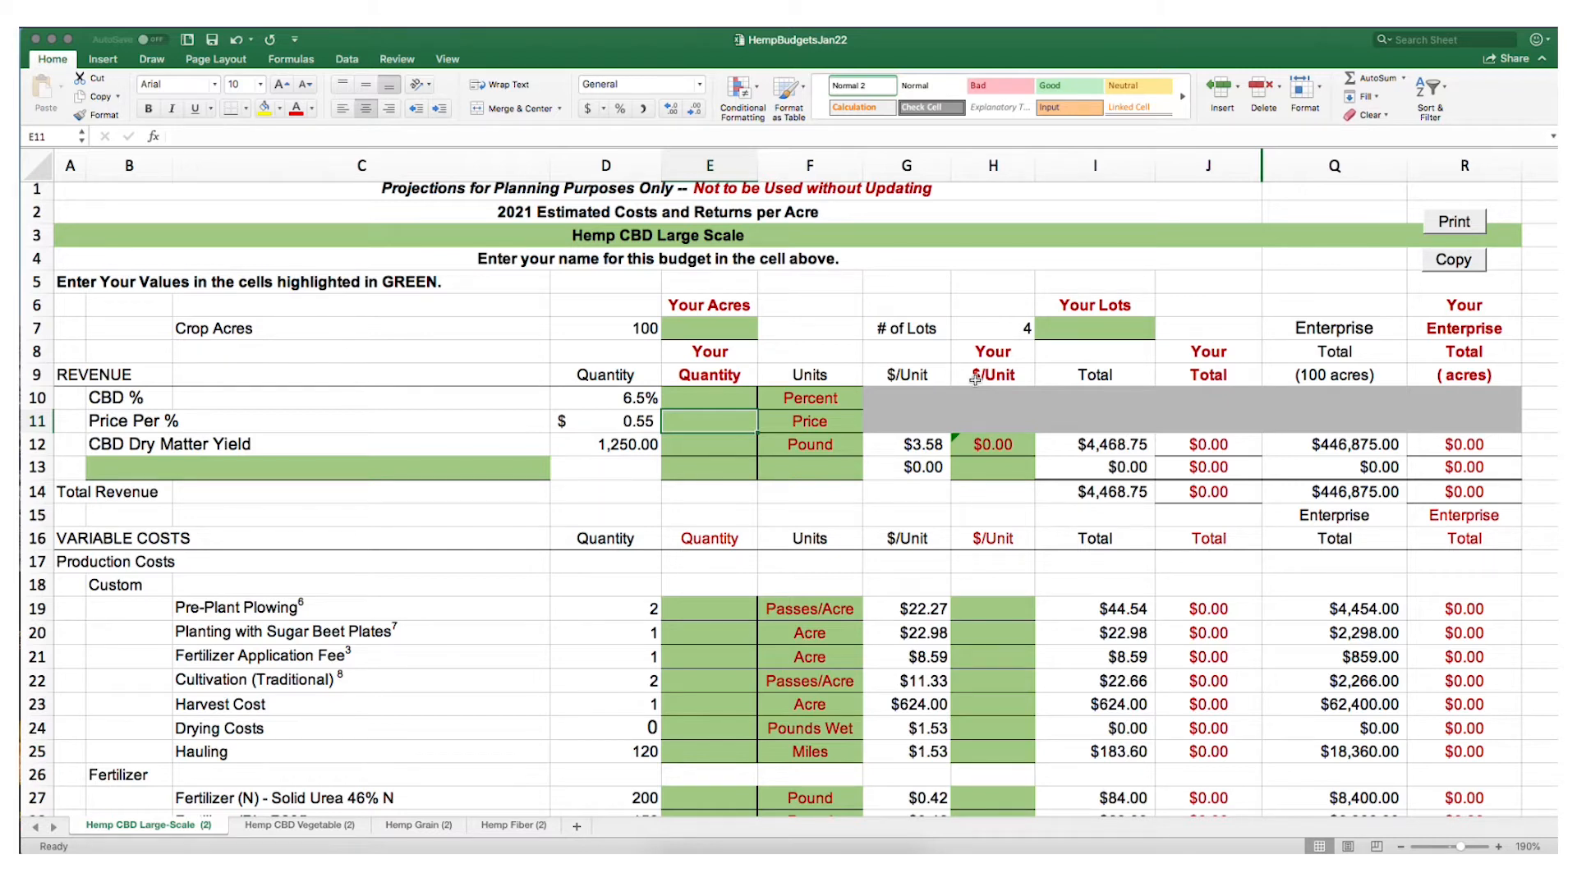
pyautogui.click(709, 444)
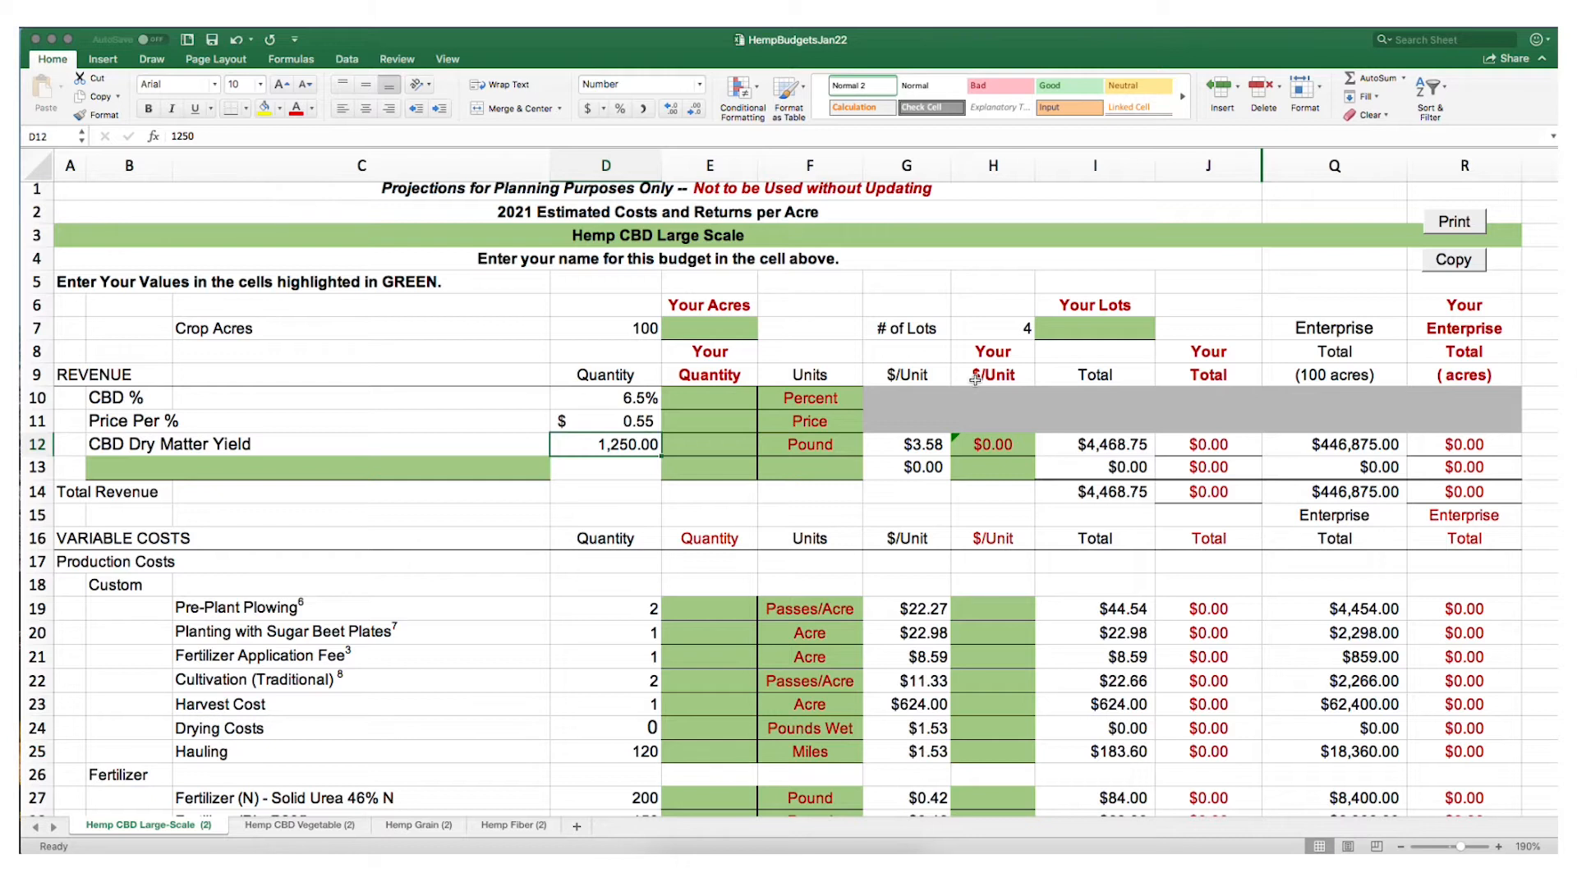
pyautogui.click(990, 443)
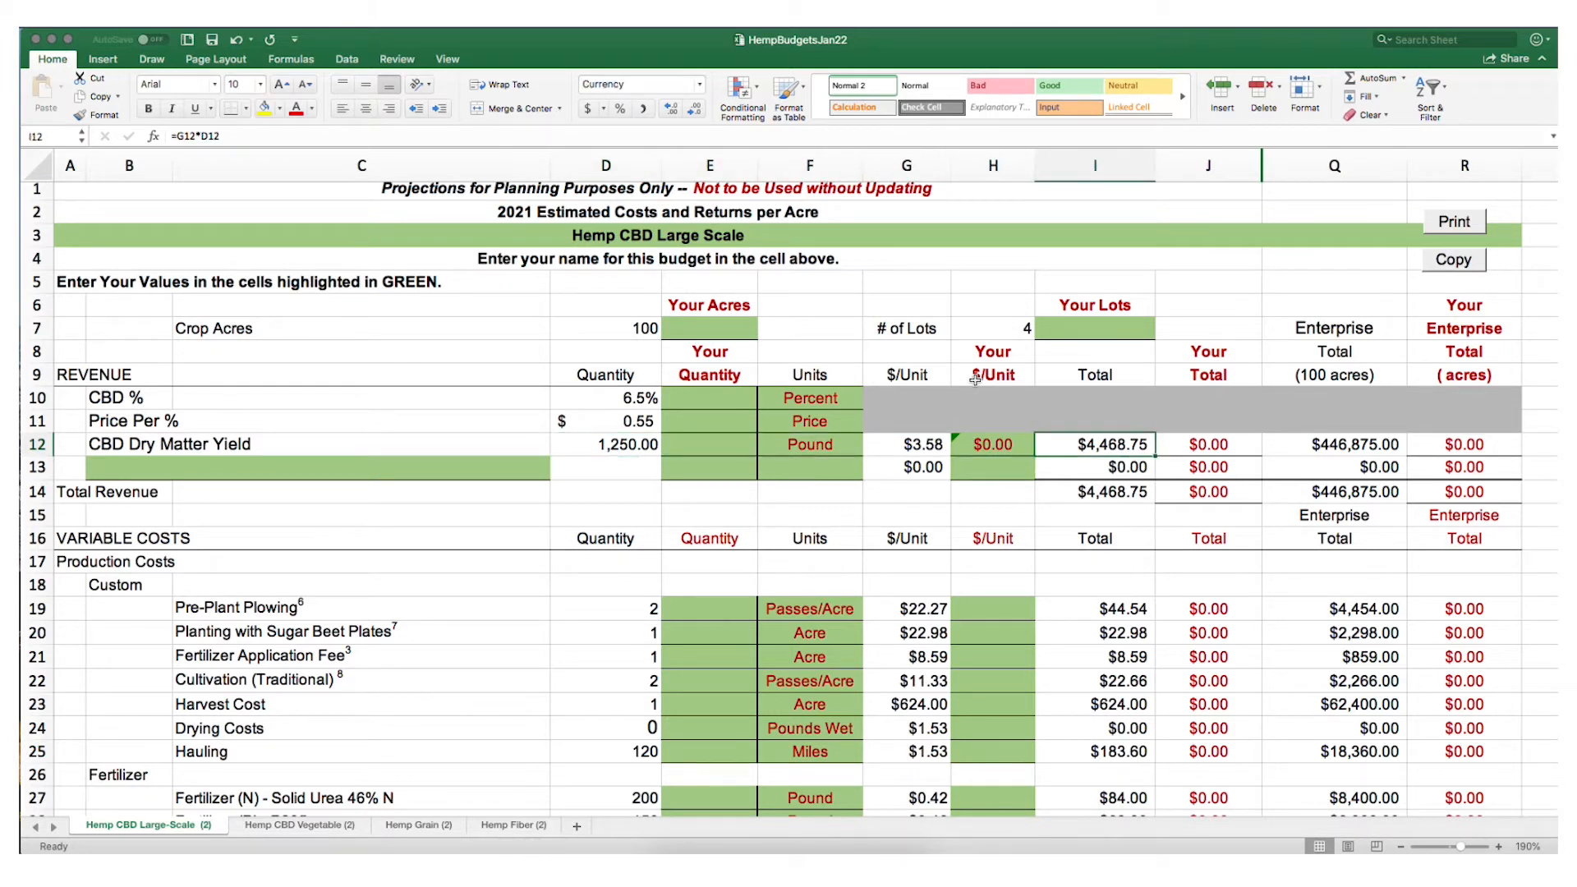
pyautogui.click(1094, 492)
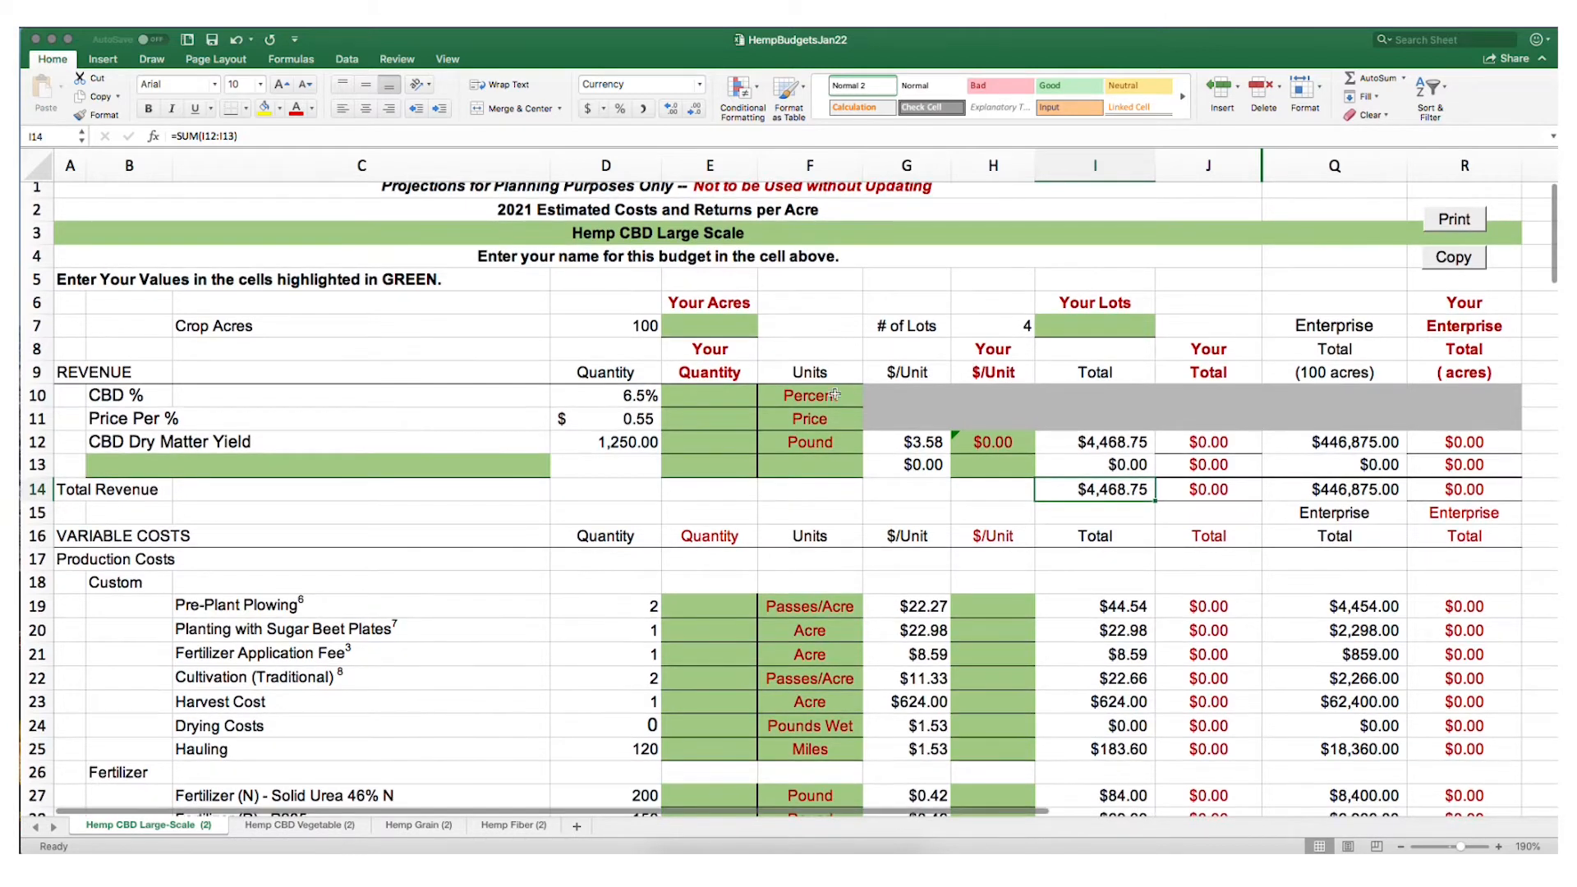
# - Scroll into the variable costs and select the Your Quantity entry for Hauling
pyautogui.scroll(-3)
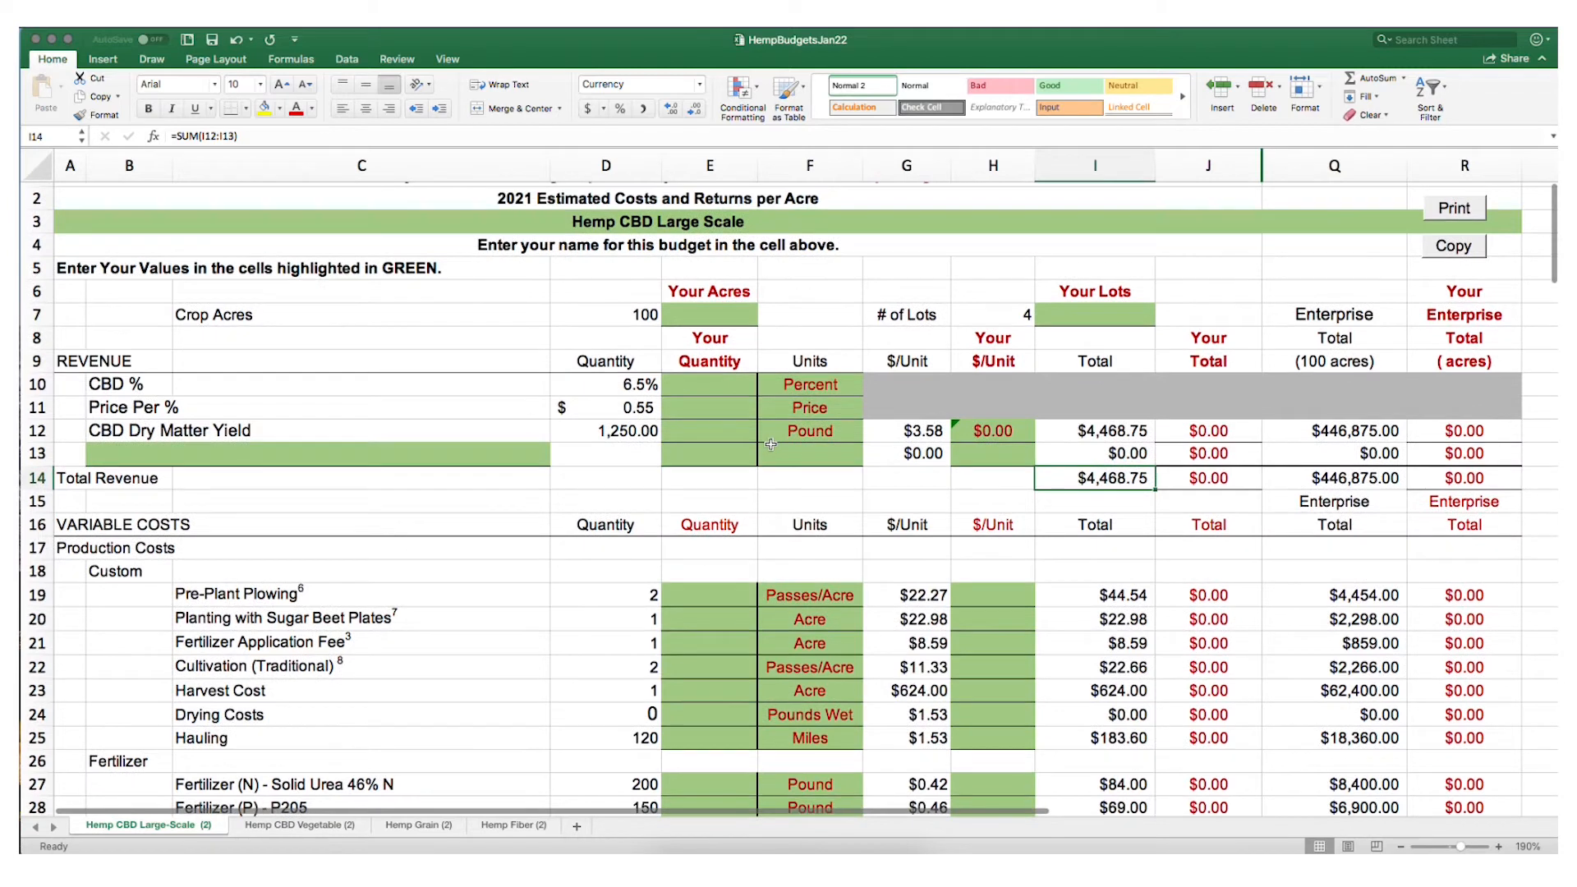
pyautogui.scroll(-3)
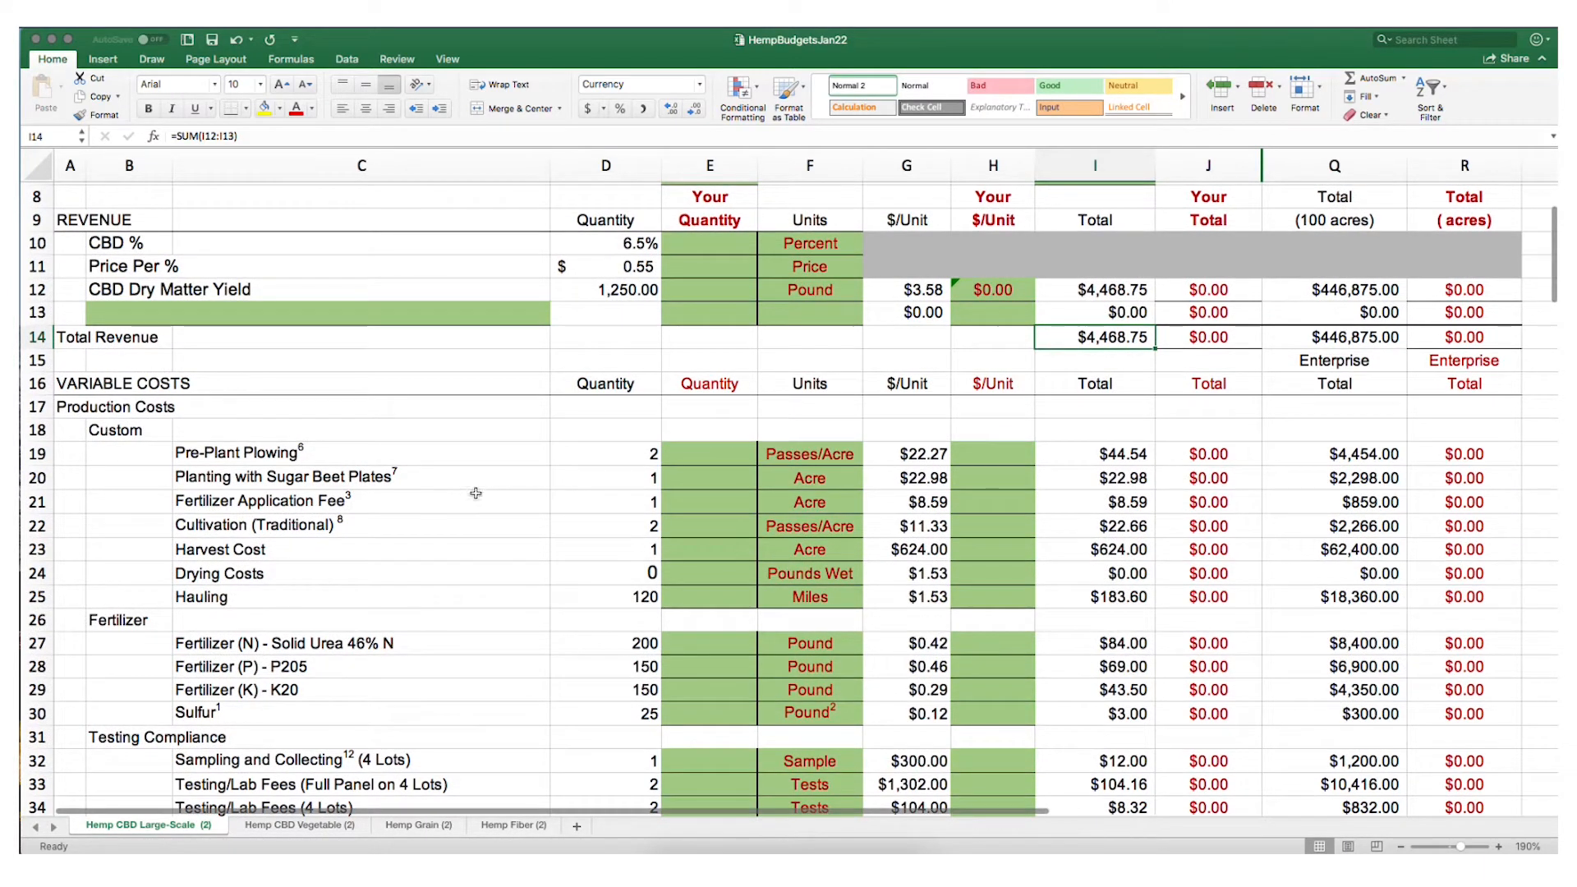
pyautogui.moveTo(461, 525)
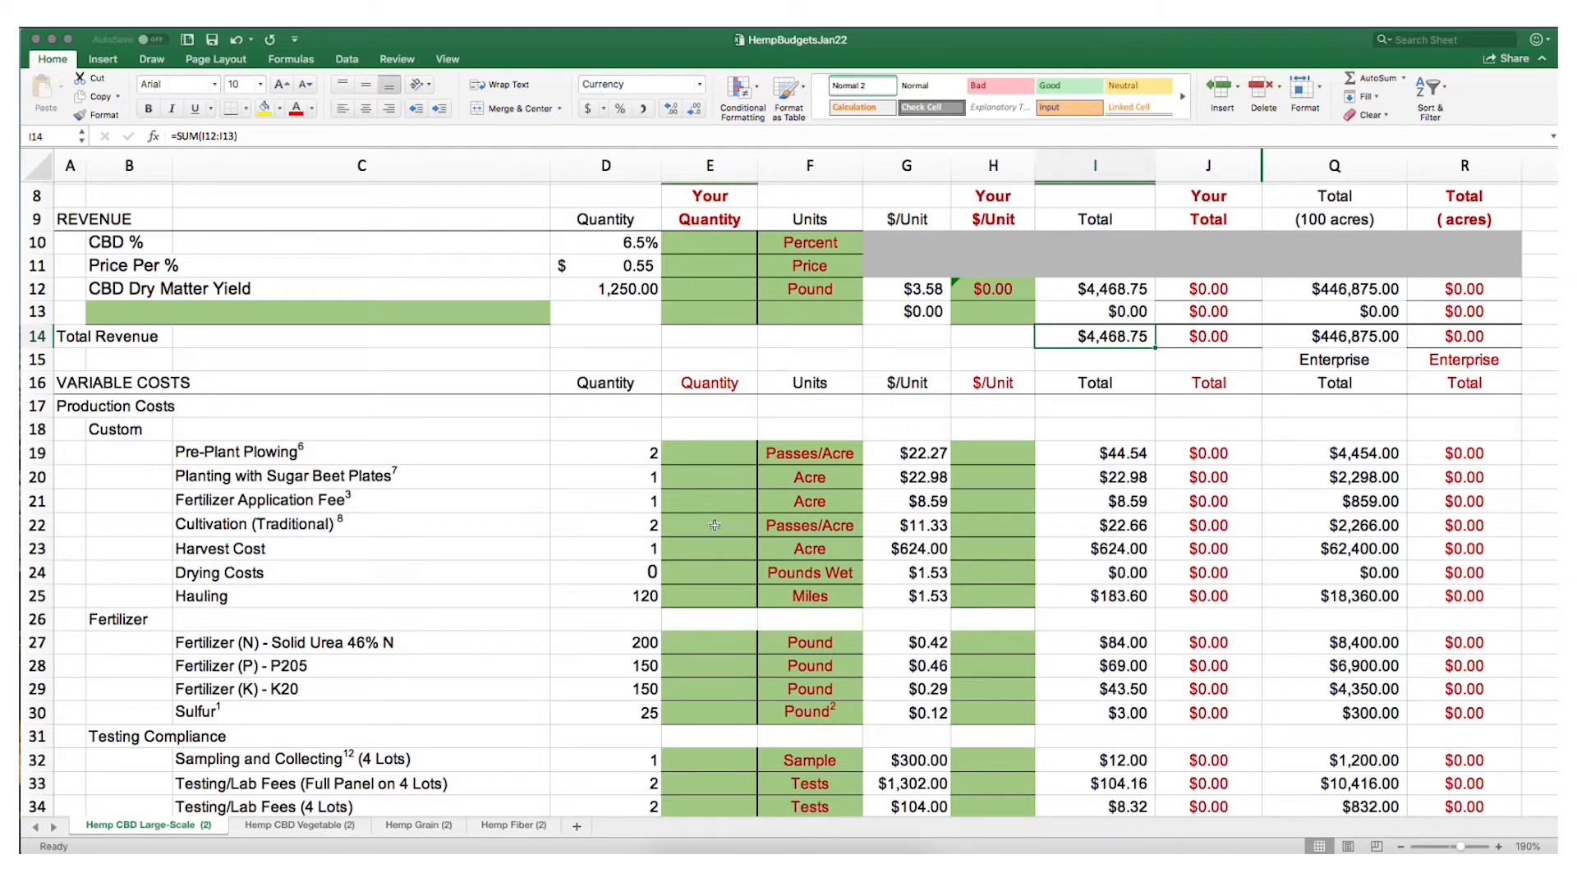
pyautogui.moveTo(713, 542)
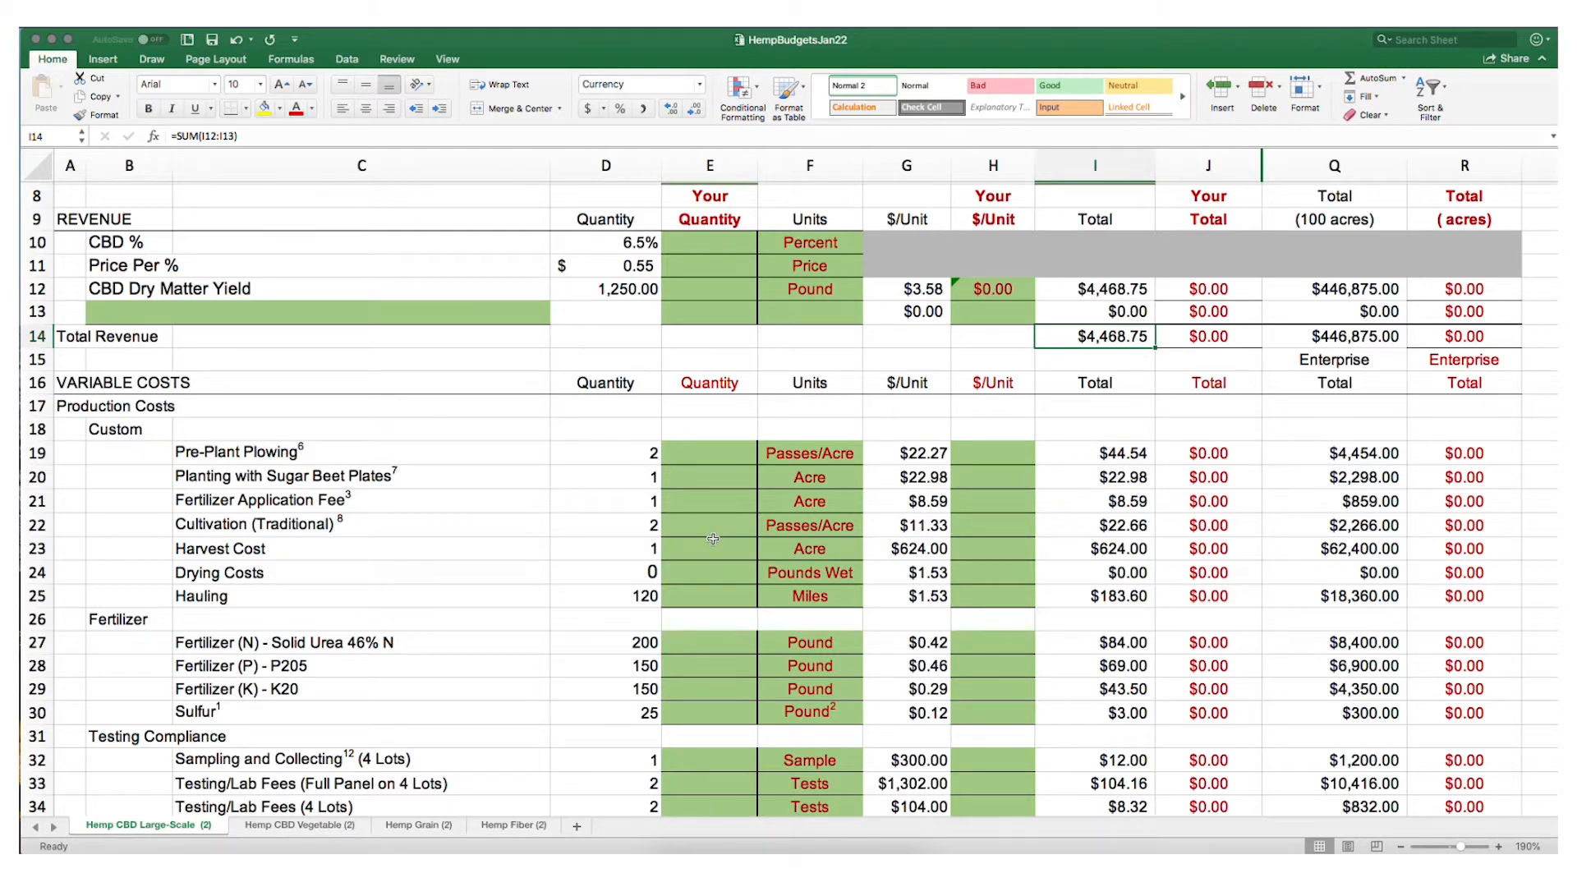
pyautogui.moveTo(726, 584)
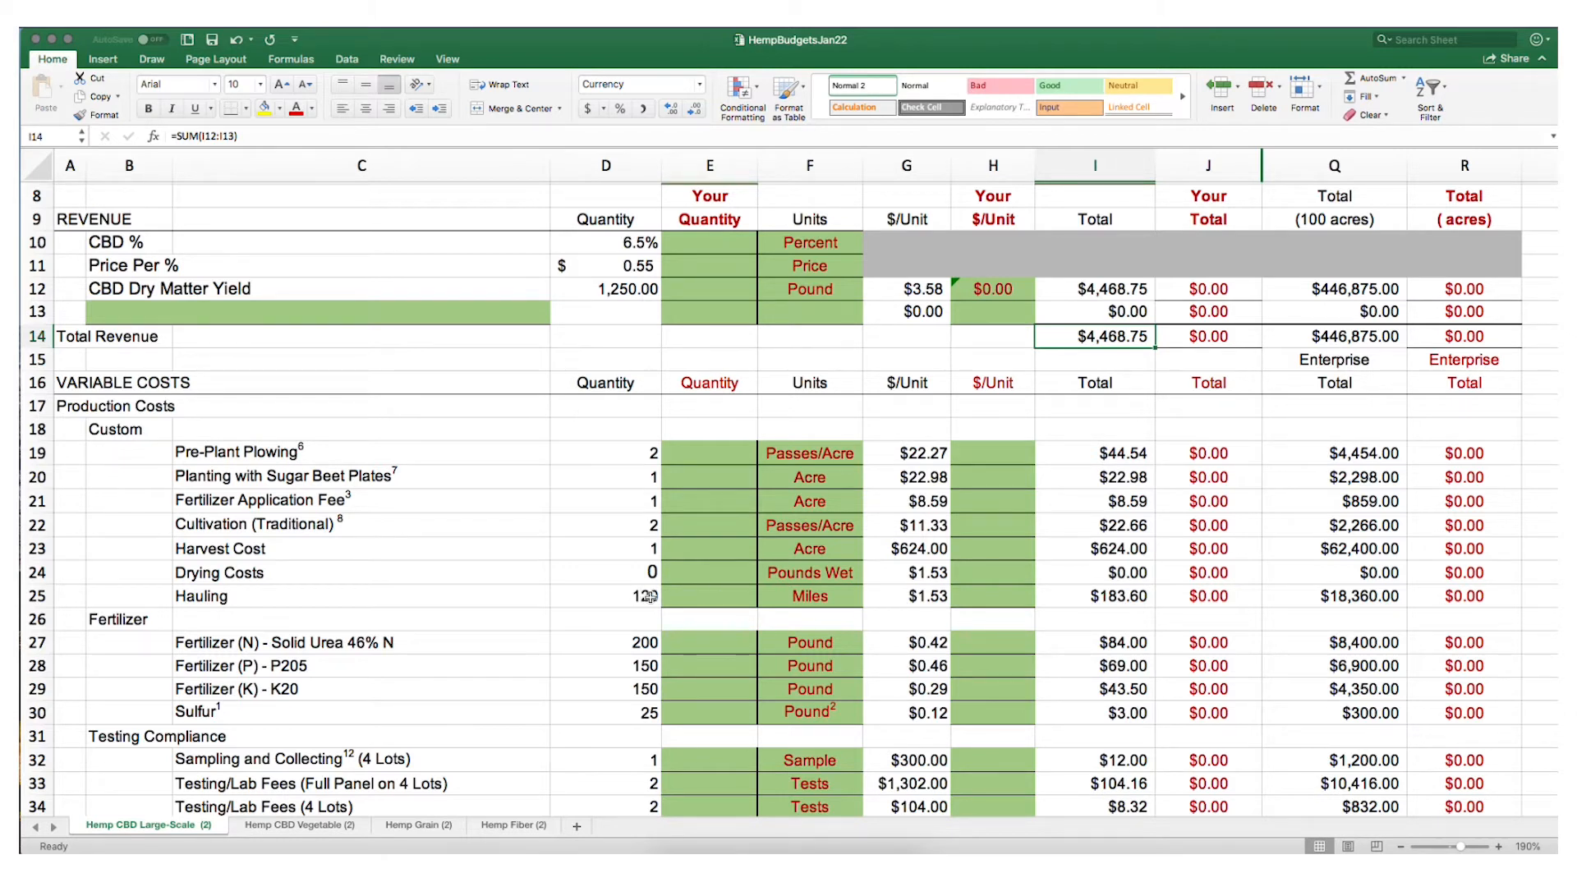
pyautogui.click(708, 595)
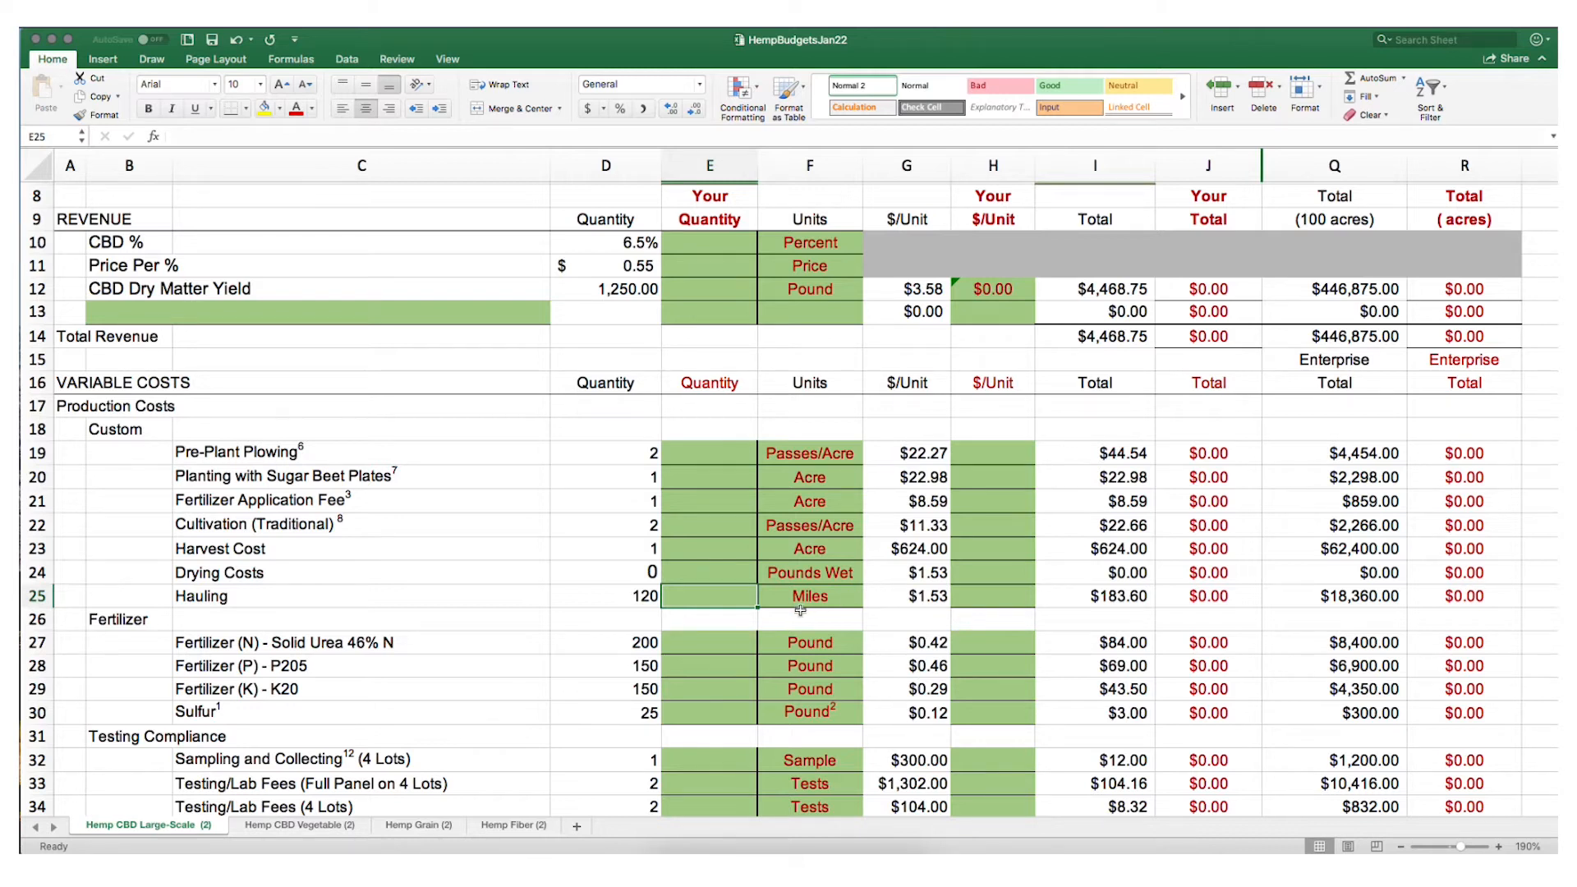
pyautogui.scroll(-3)
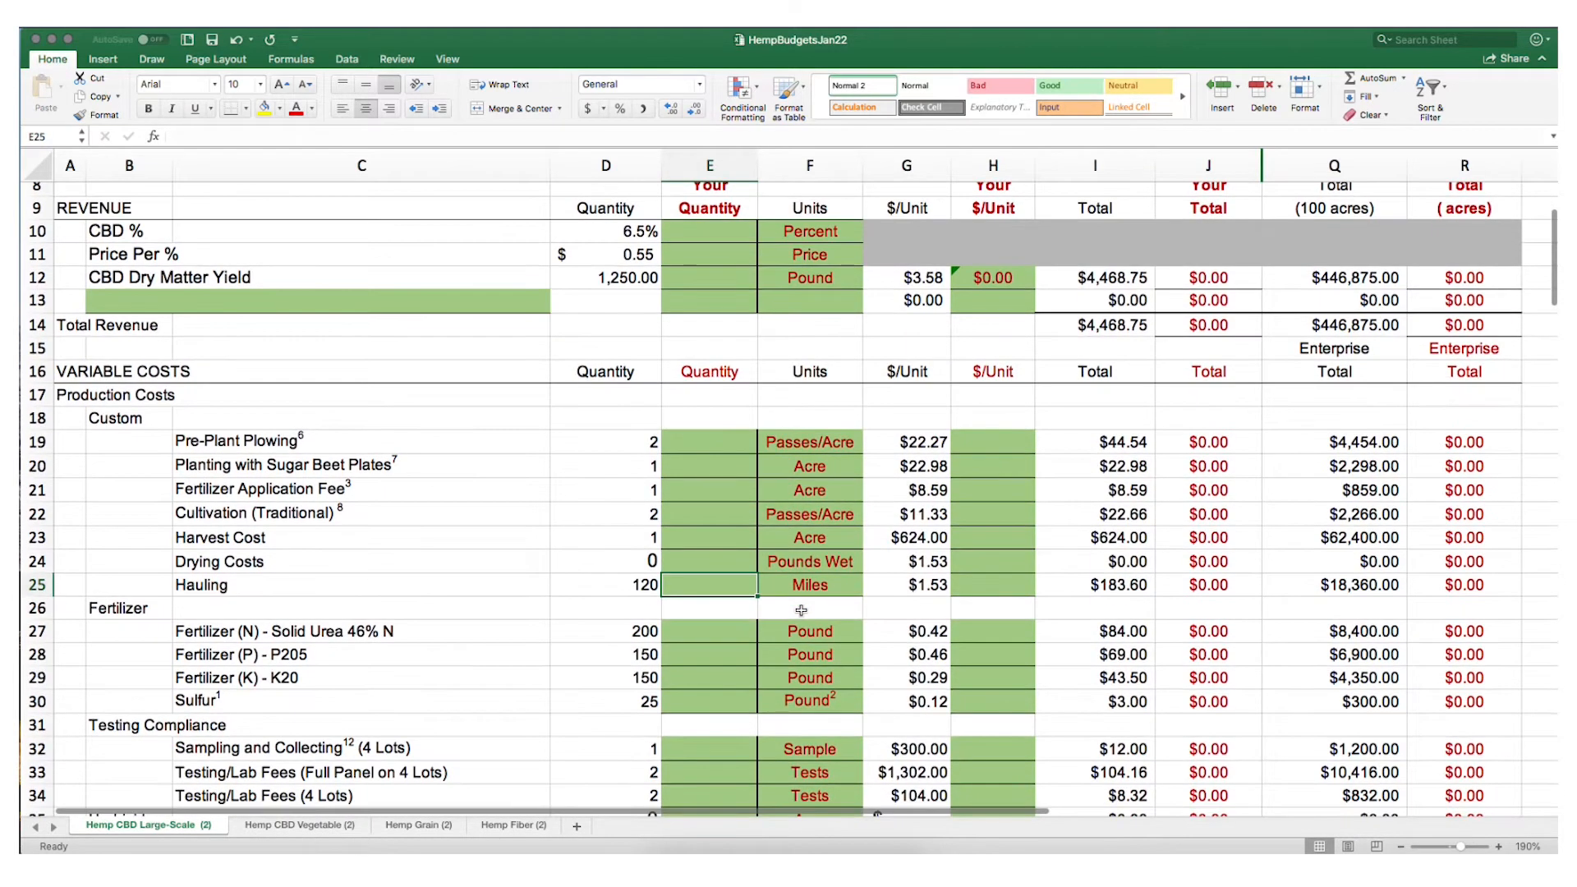
pyautogui.scroll(-3)
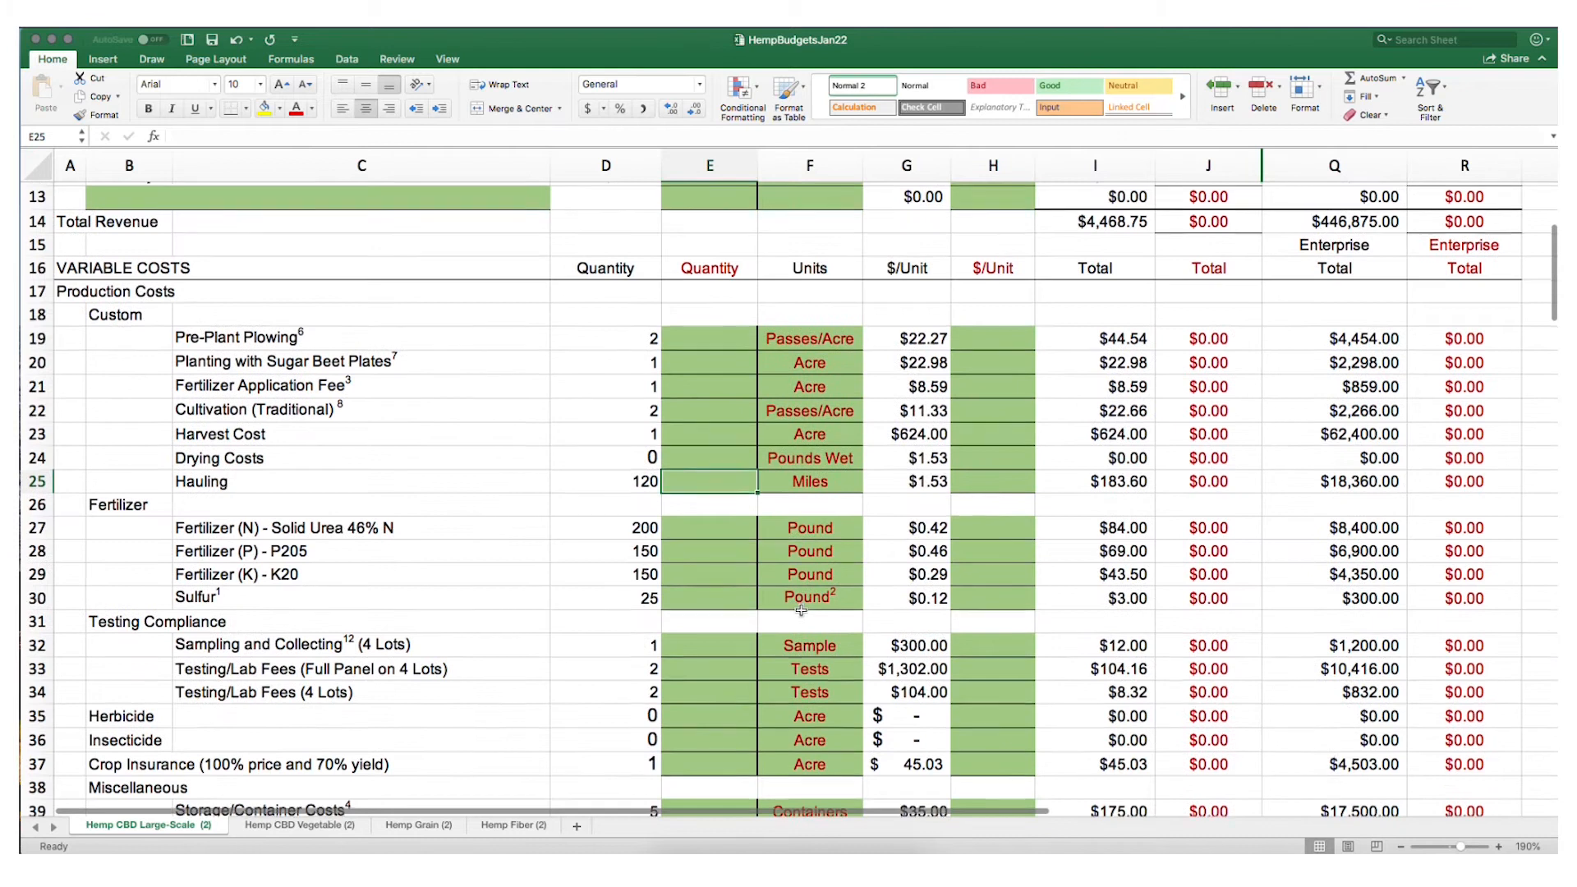
pyautogui.scroll(-3)
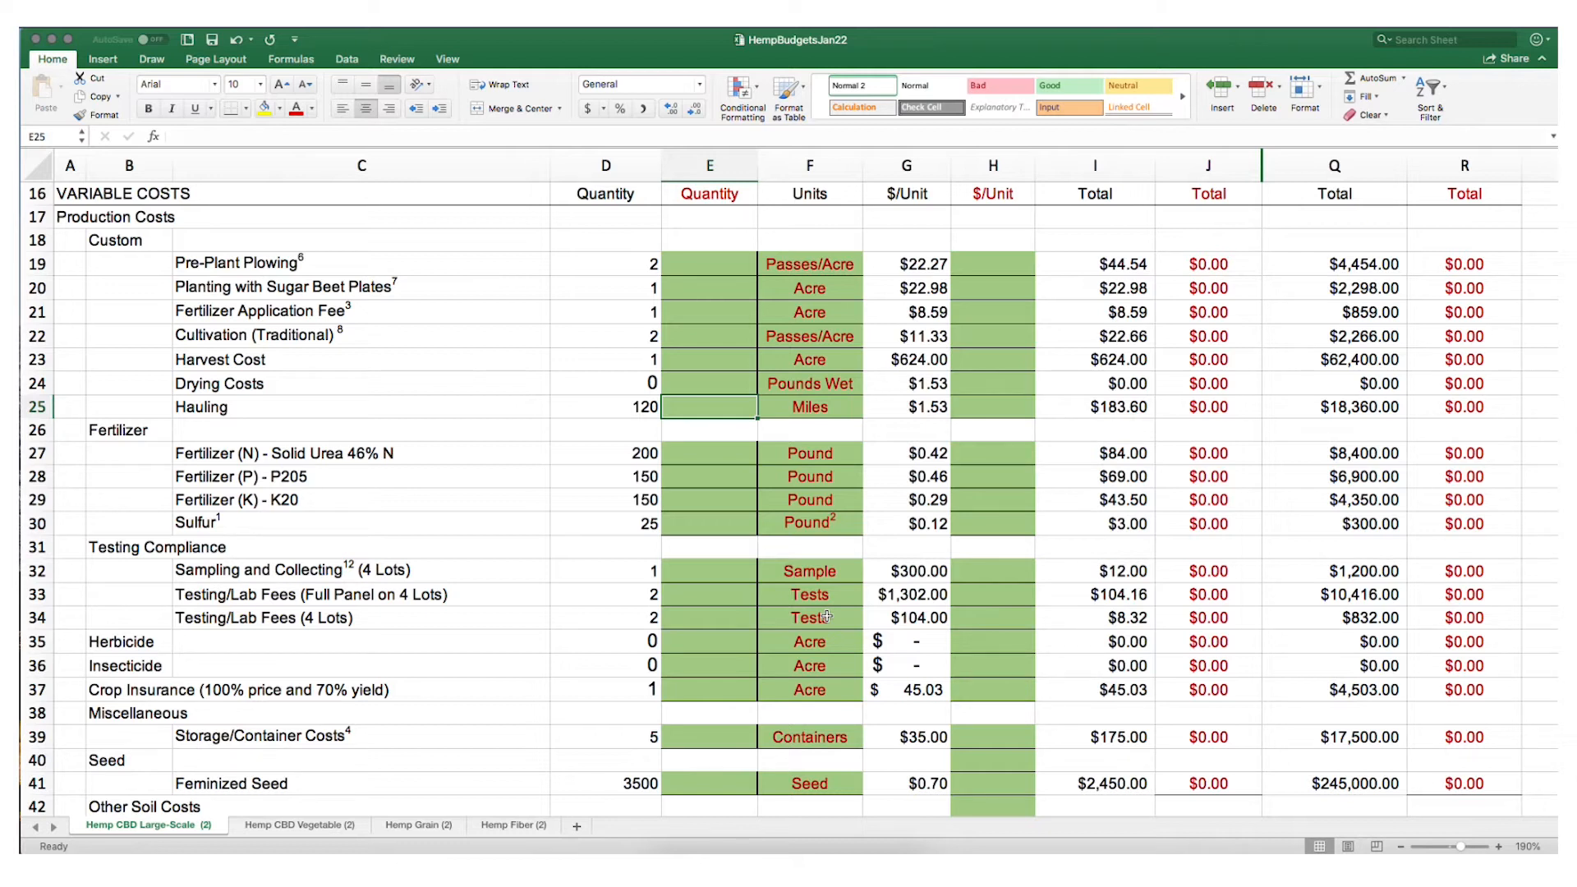
# - Scroll further down through the cost rows past the irrigation costs
pyautogui.scroll(-3)
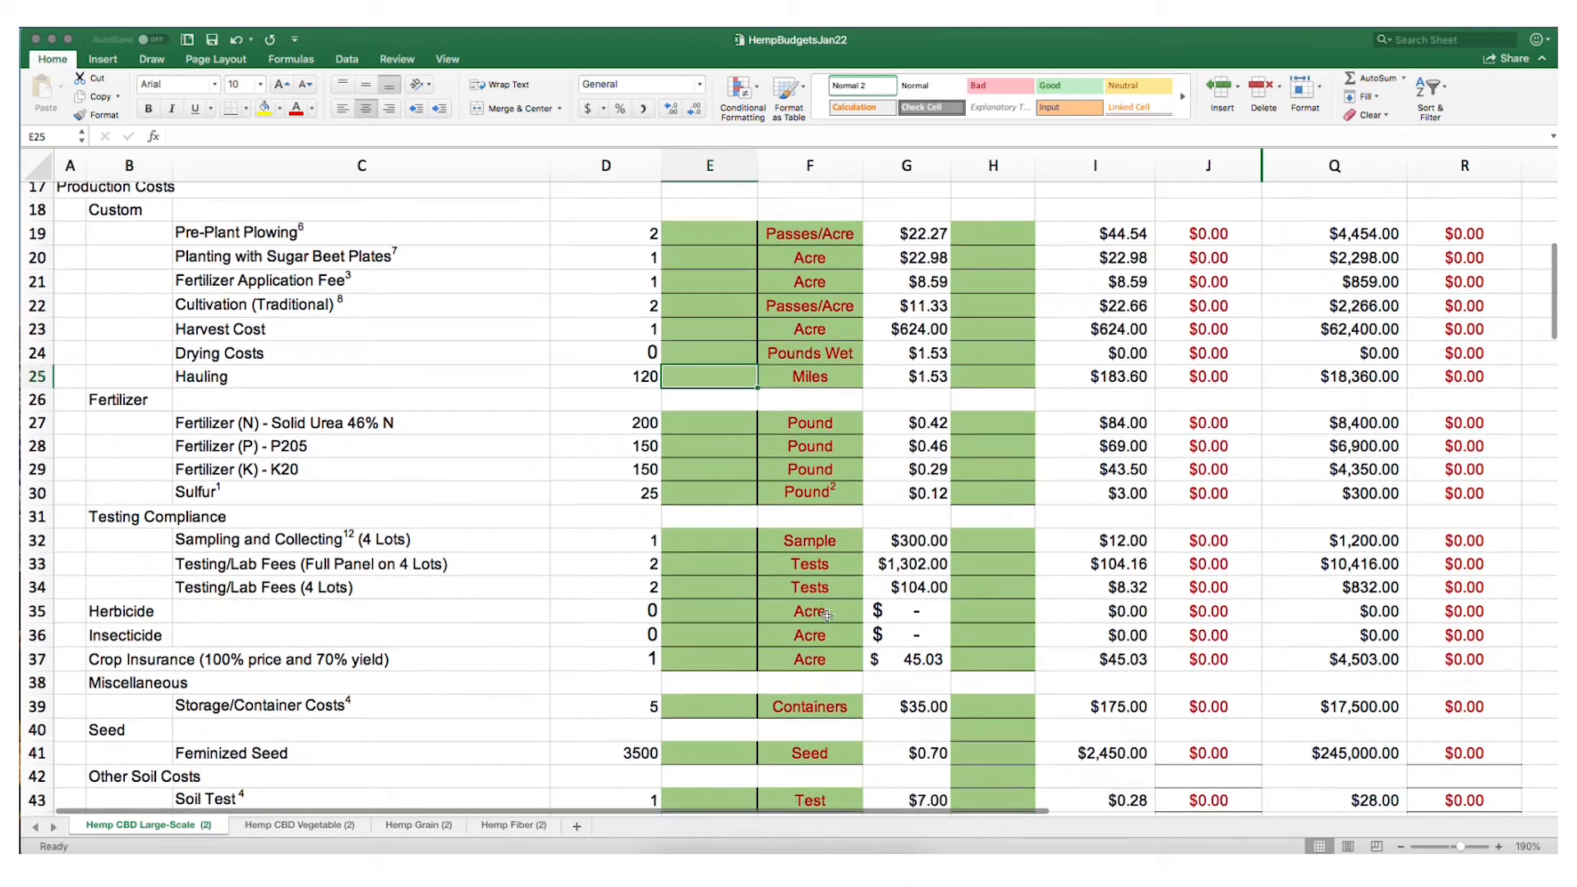
pyautogui.scroll(-3)
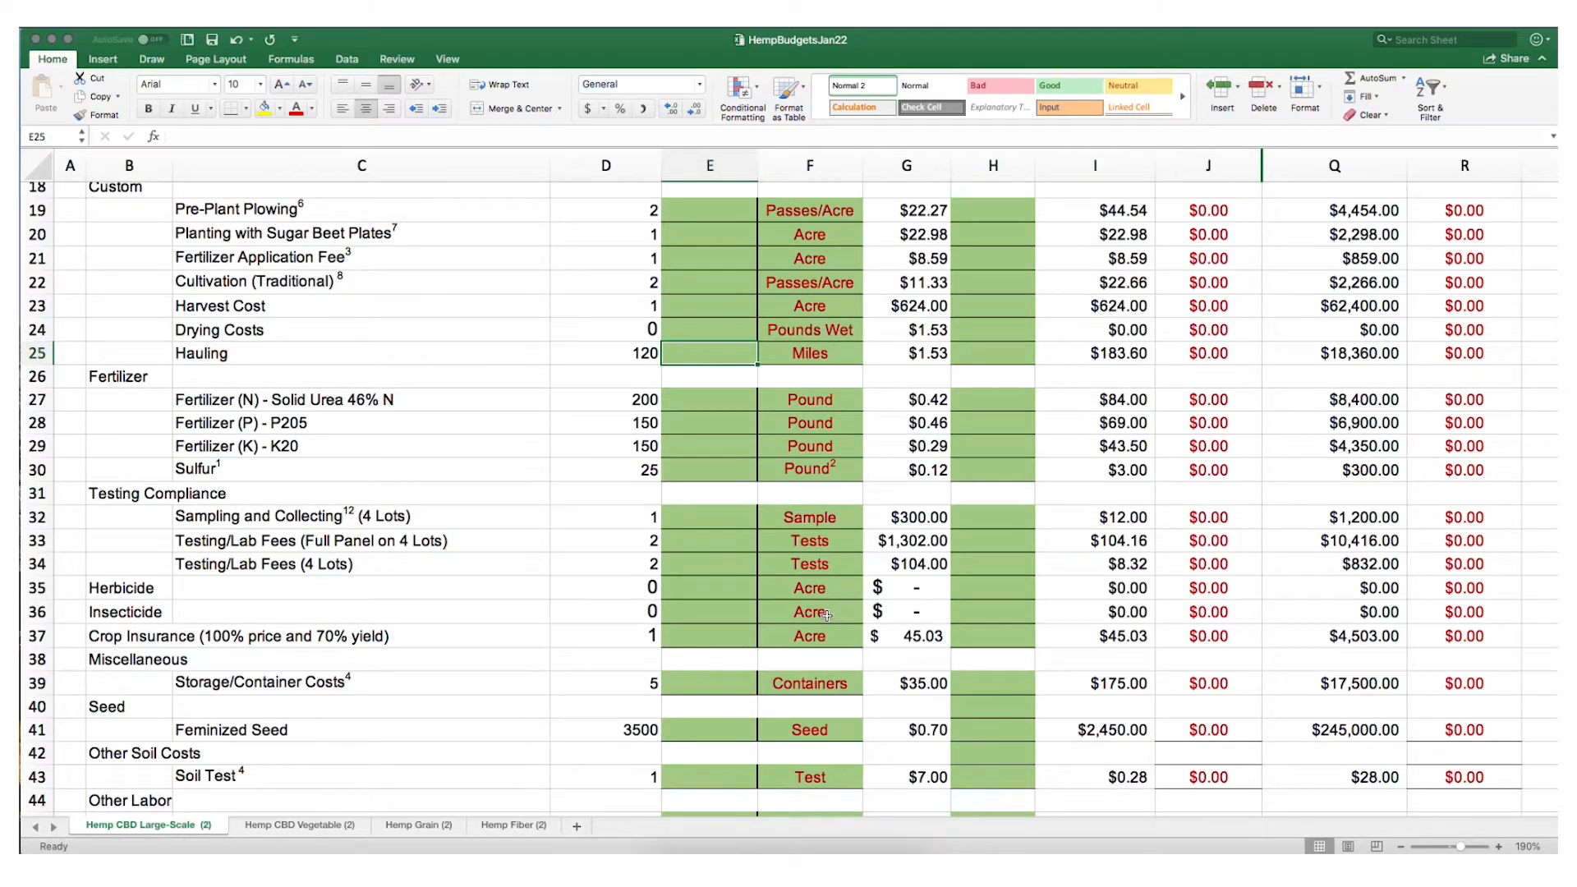
pyautogui.moveTo(824, 613)
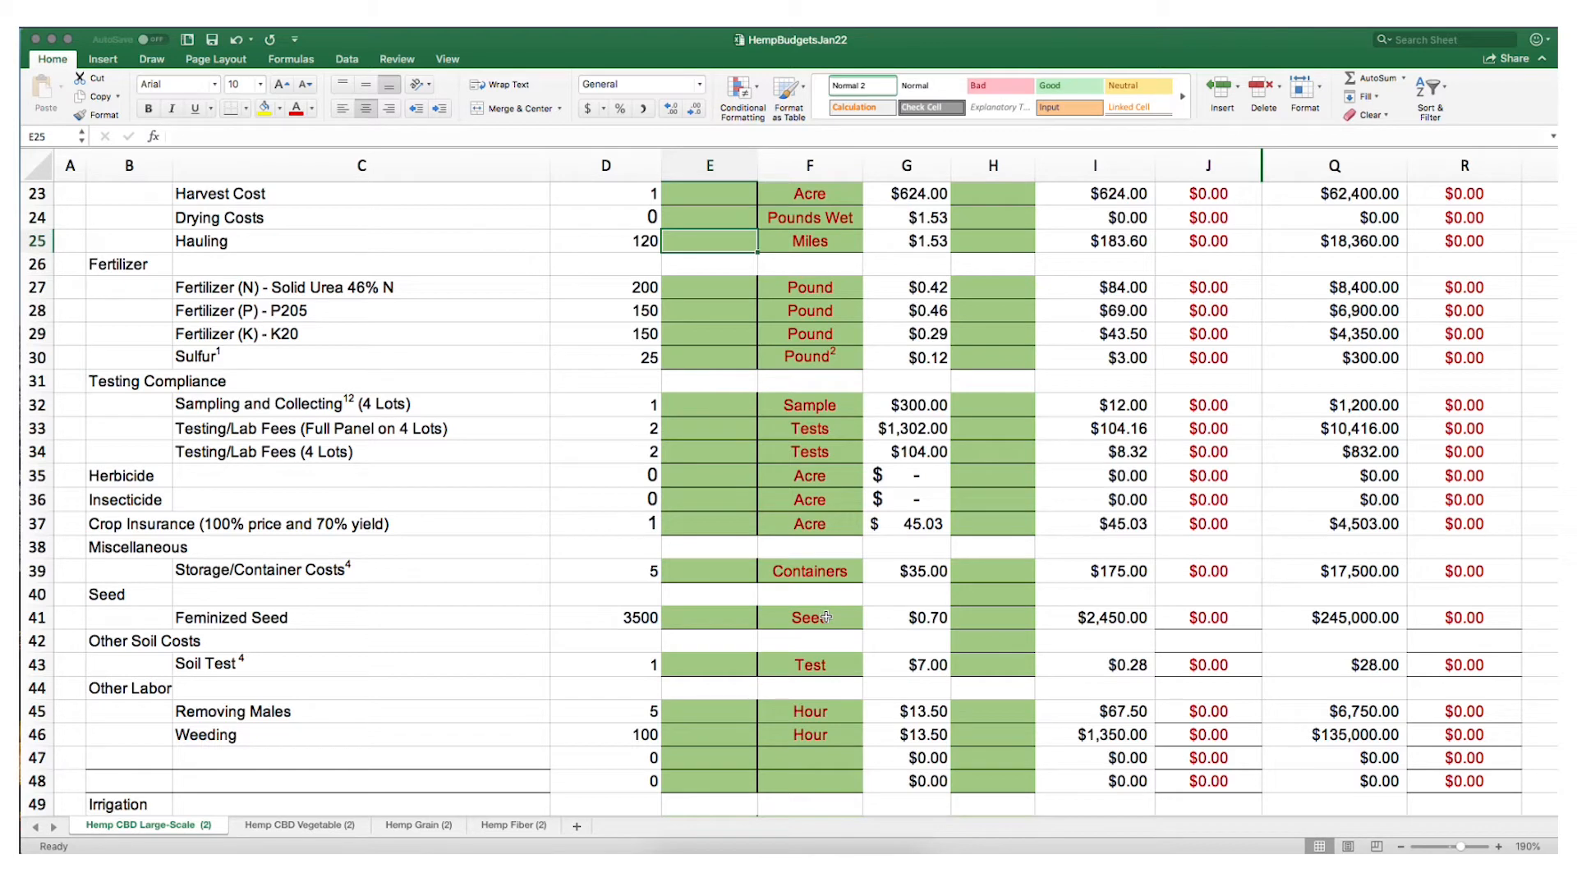
pyautogui.scroll(-3)
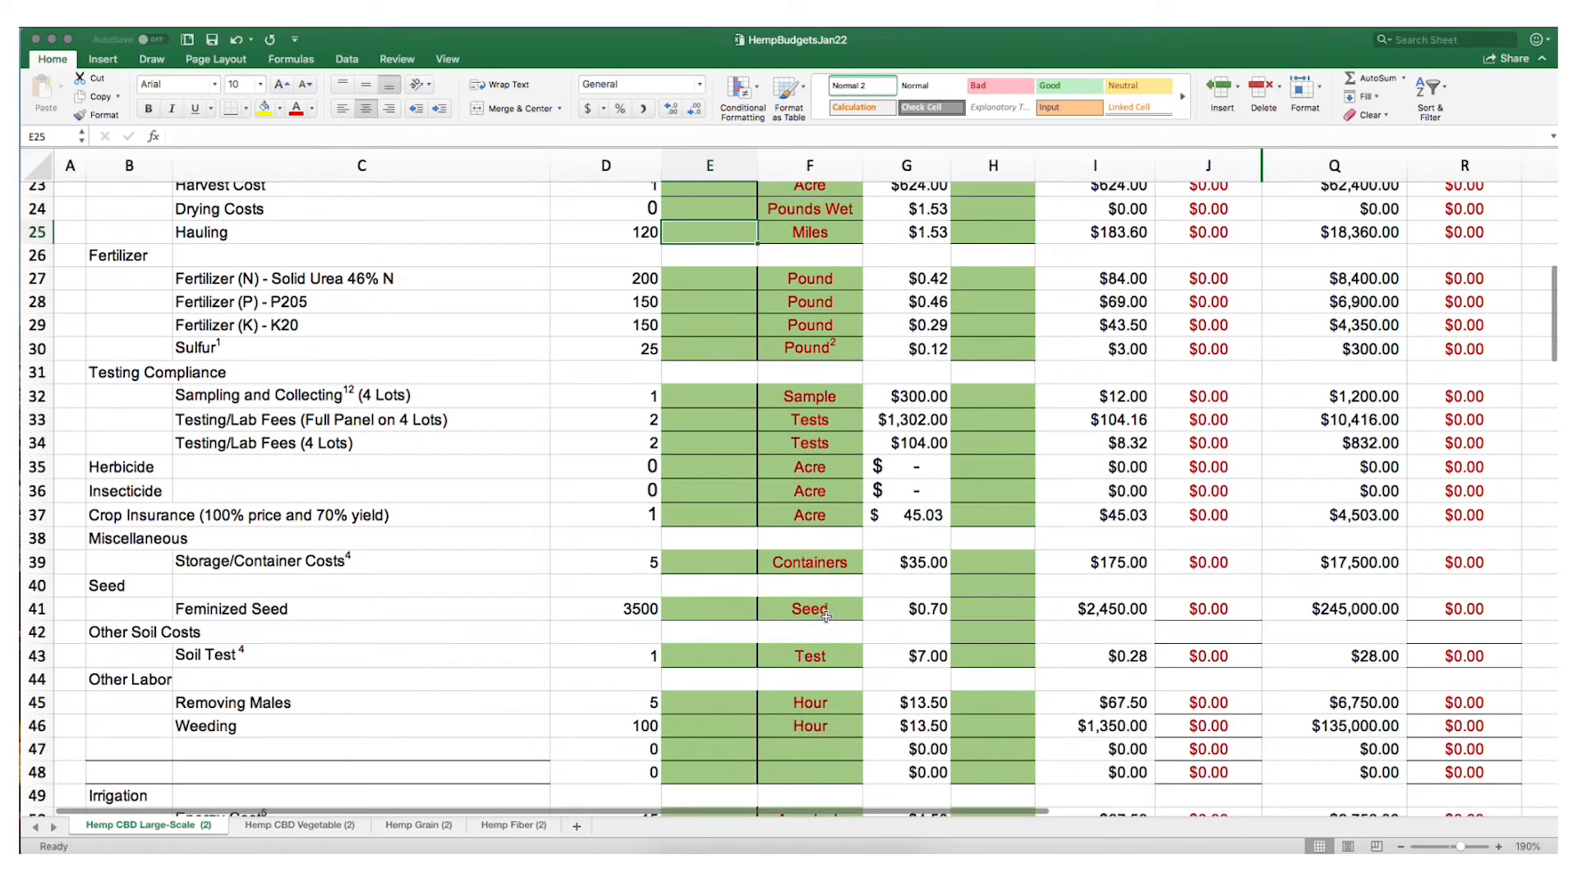
pyautogui.scroll(-3)
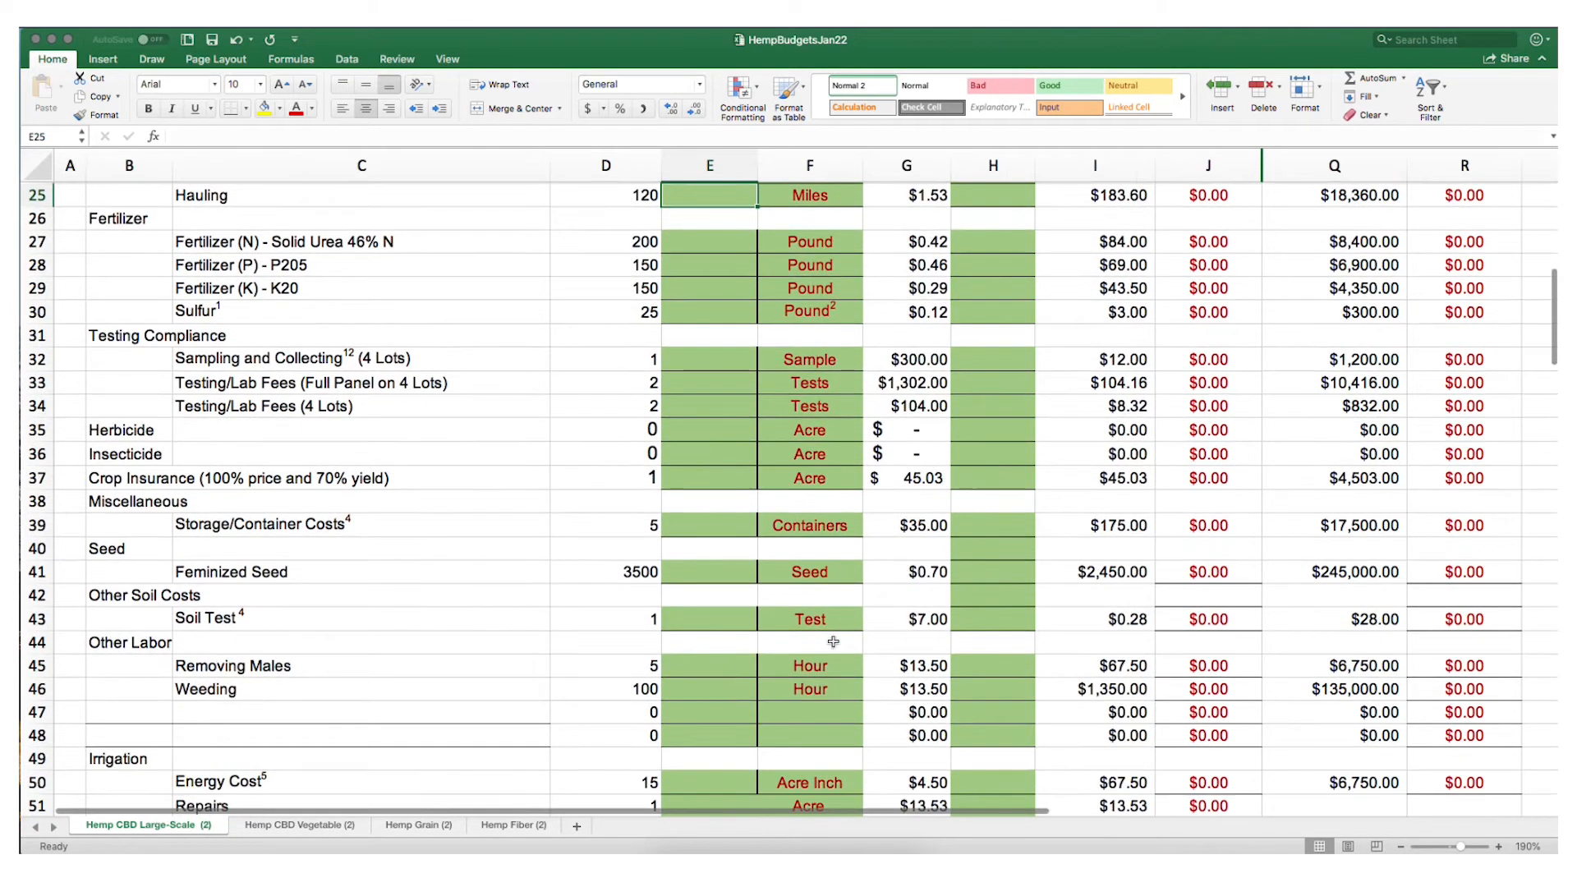
pyautogui.scroll(-3)
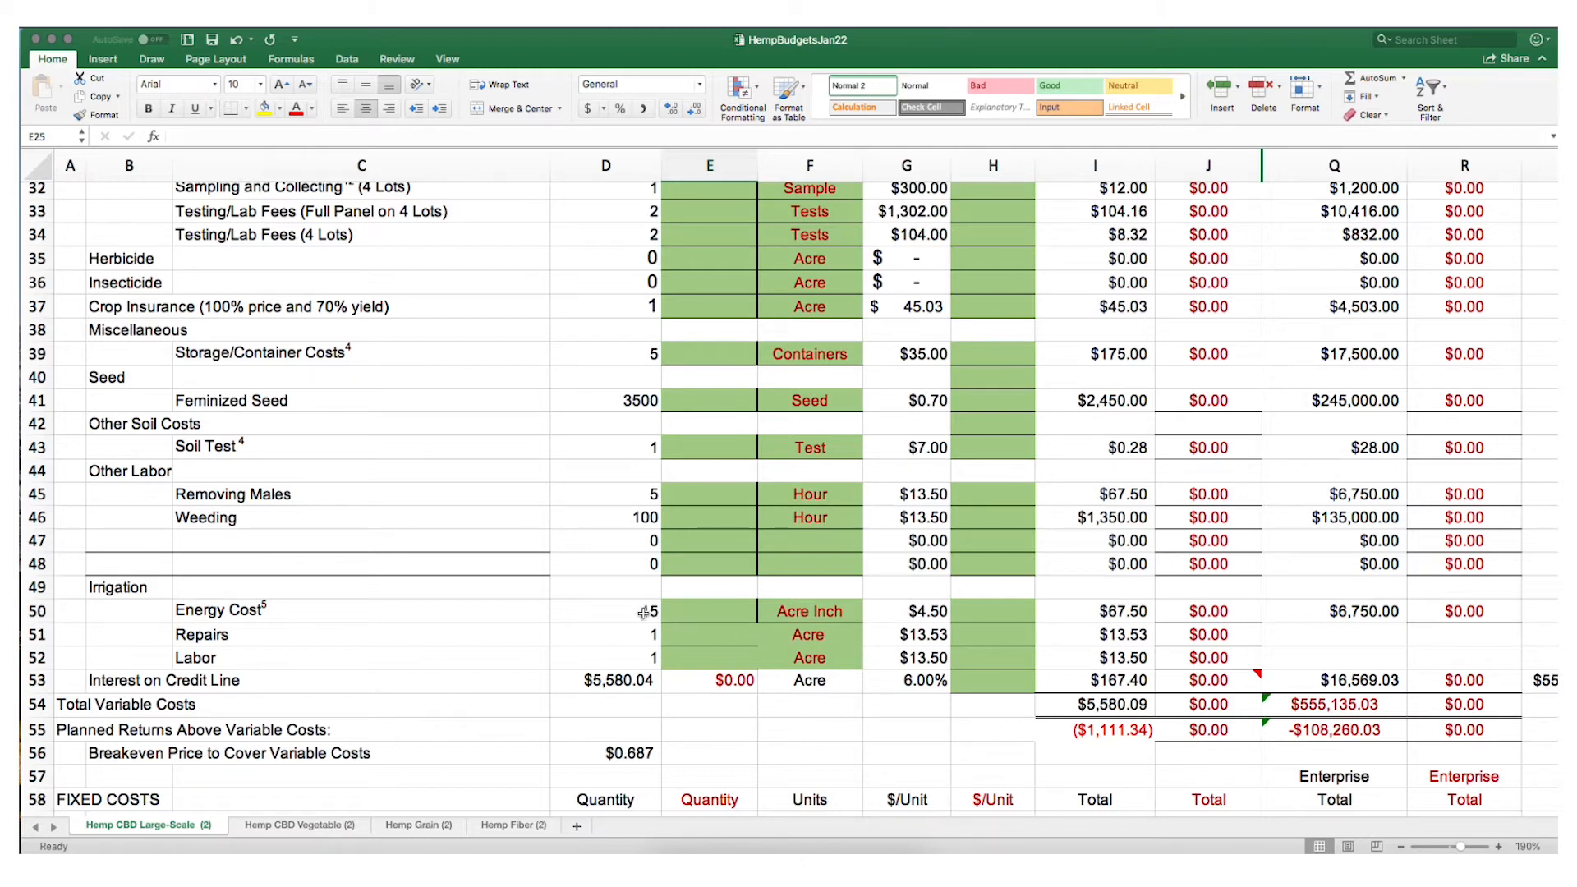
# - Enter 15, then scroll down to the Total Variable Costs and variable-cost breakeven rows
pyautogui.write('15')
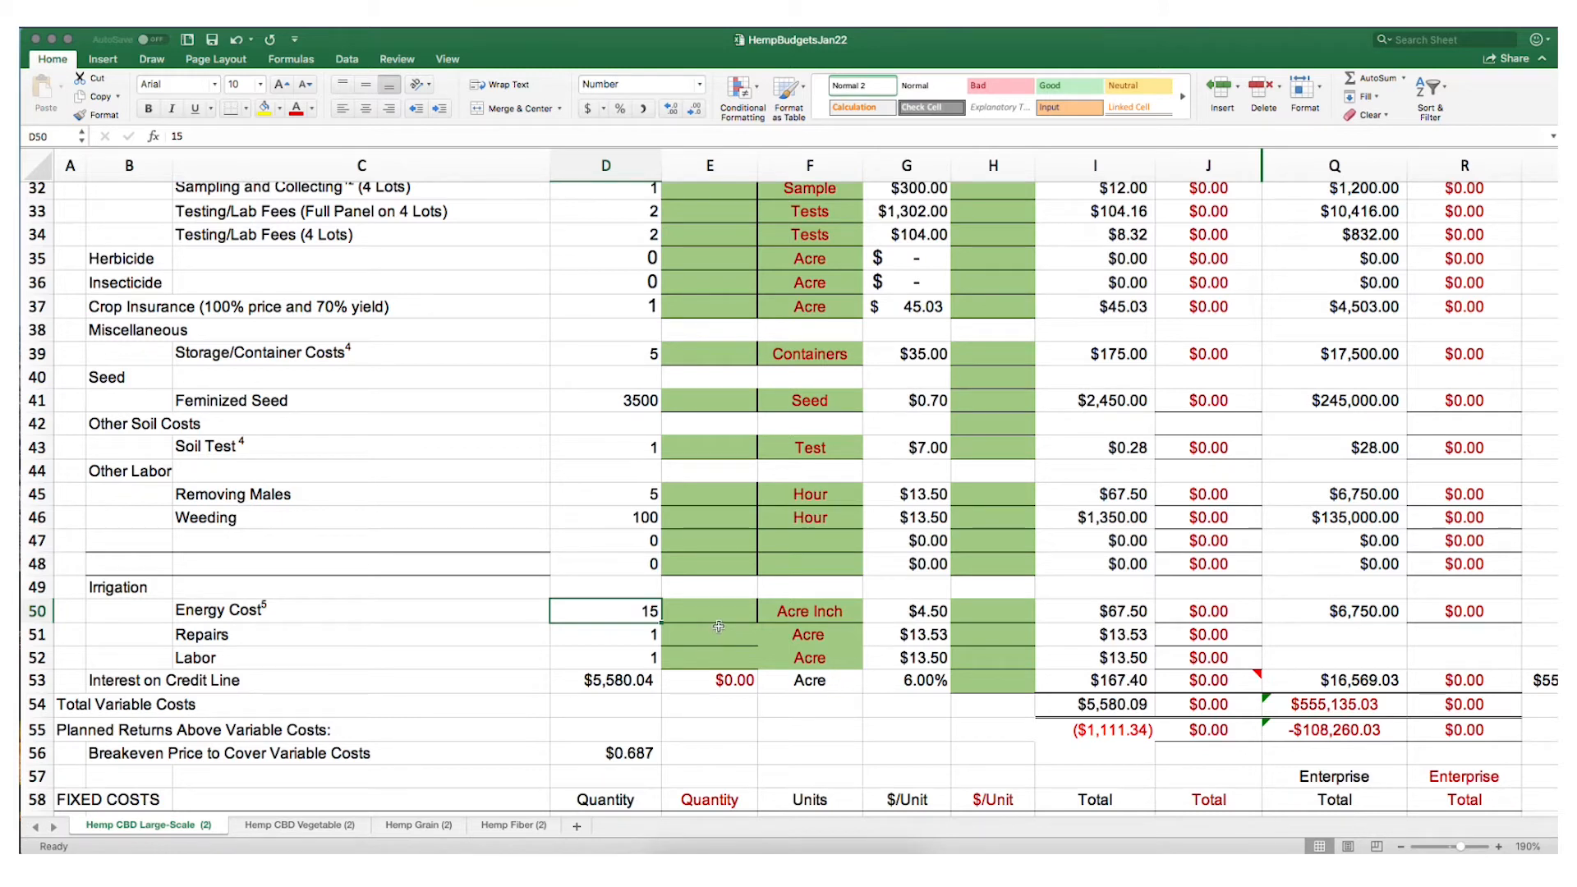
pyautogui.moveTo(716, 618)
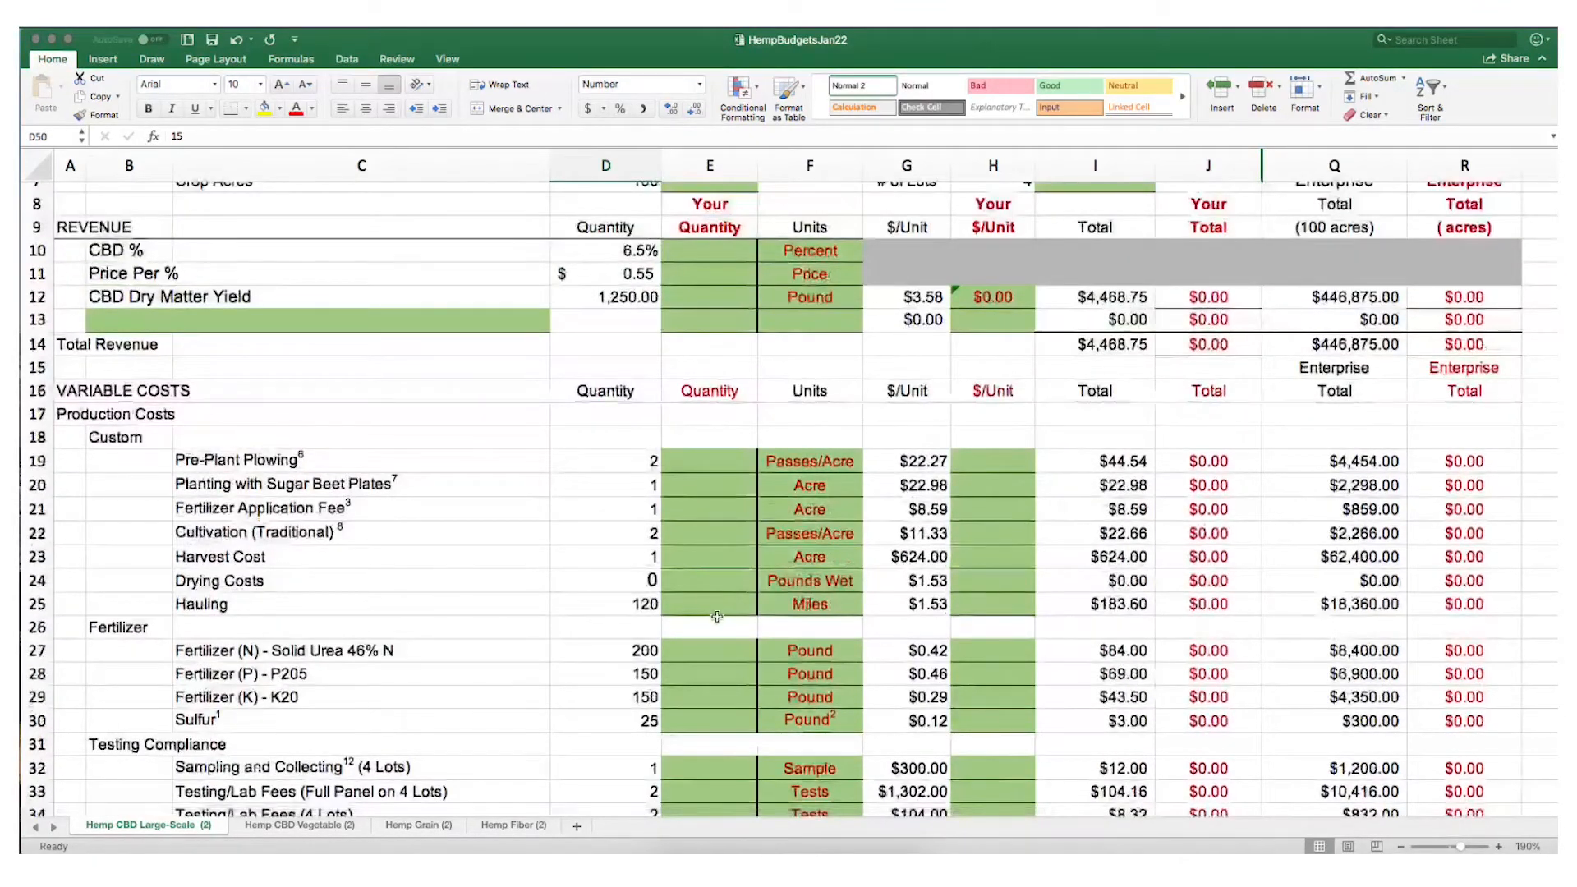
pyautogui.scroll(-3)
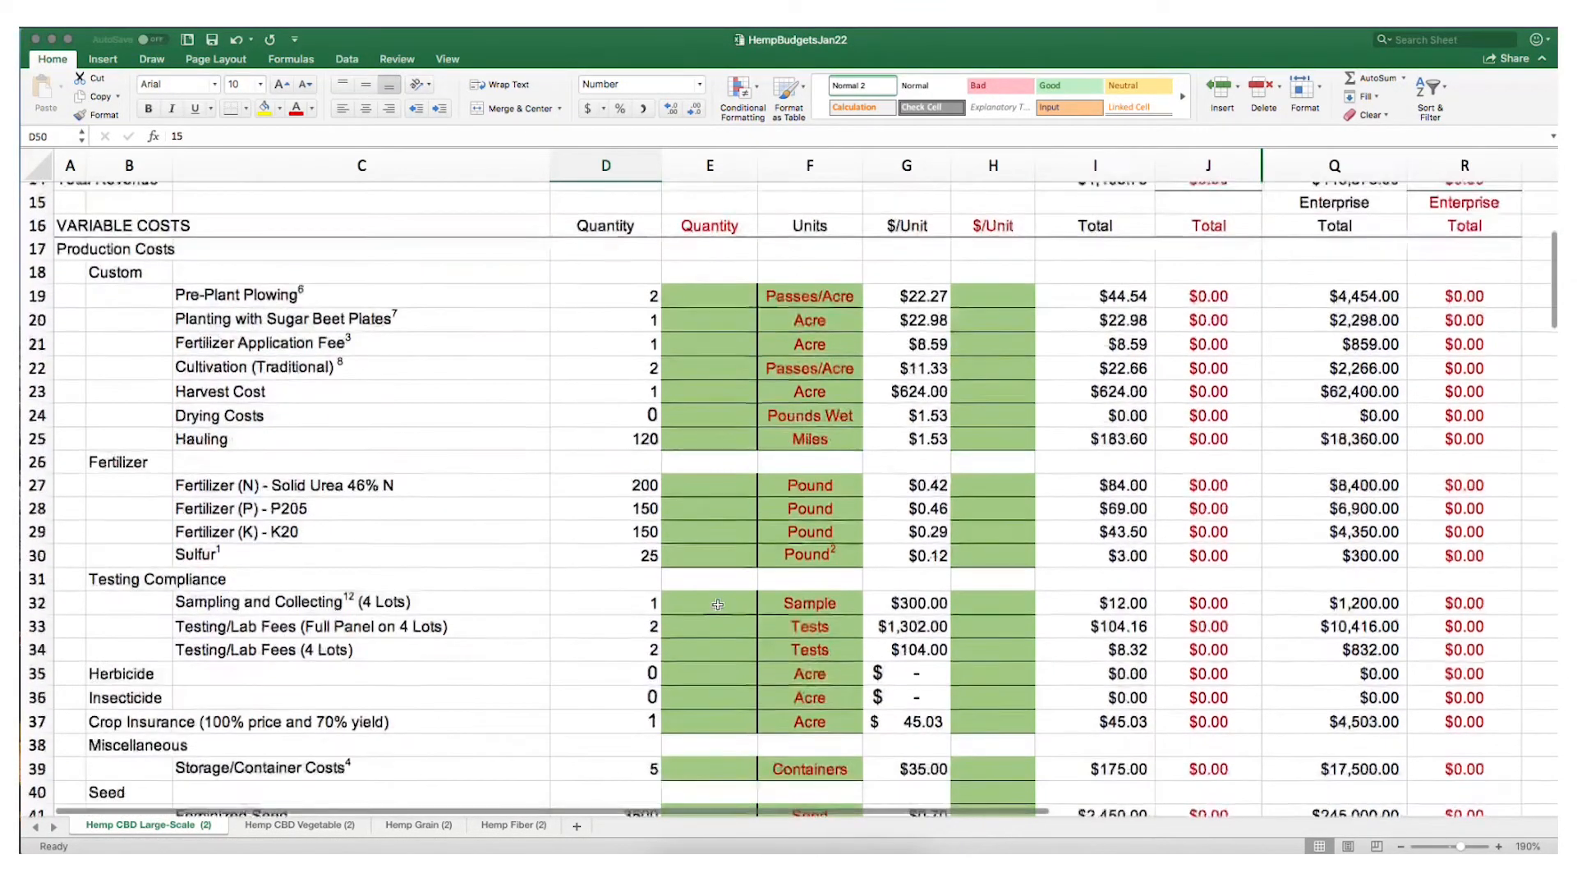
pyautogui.scroll(-3)
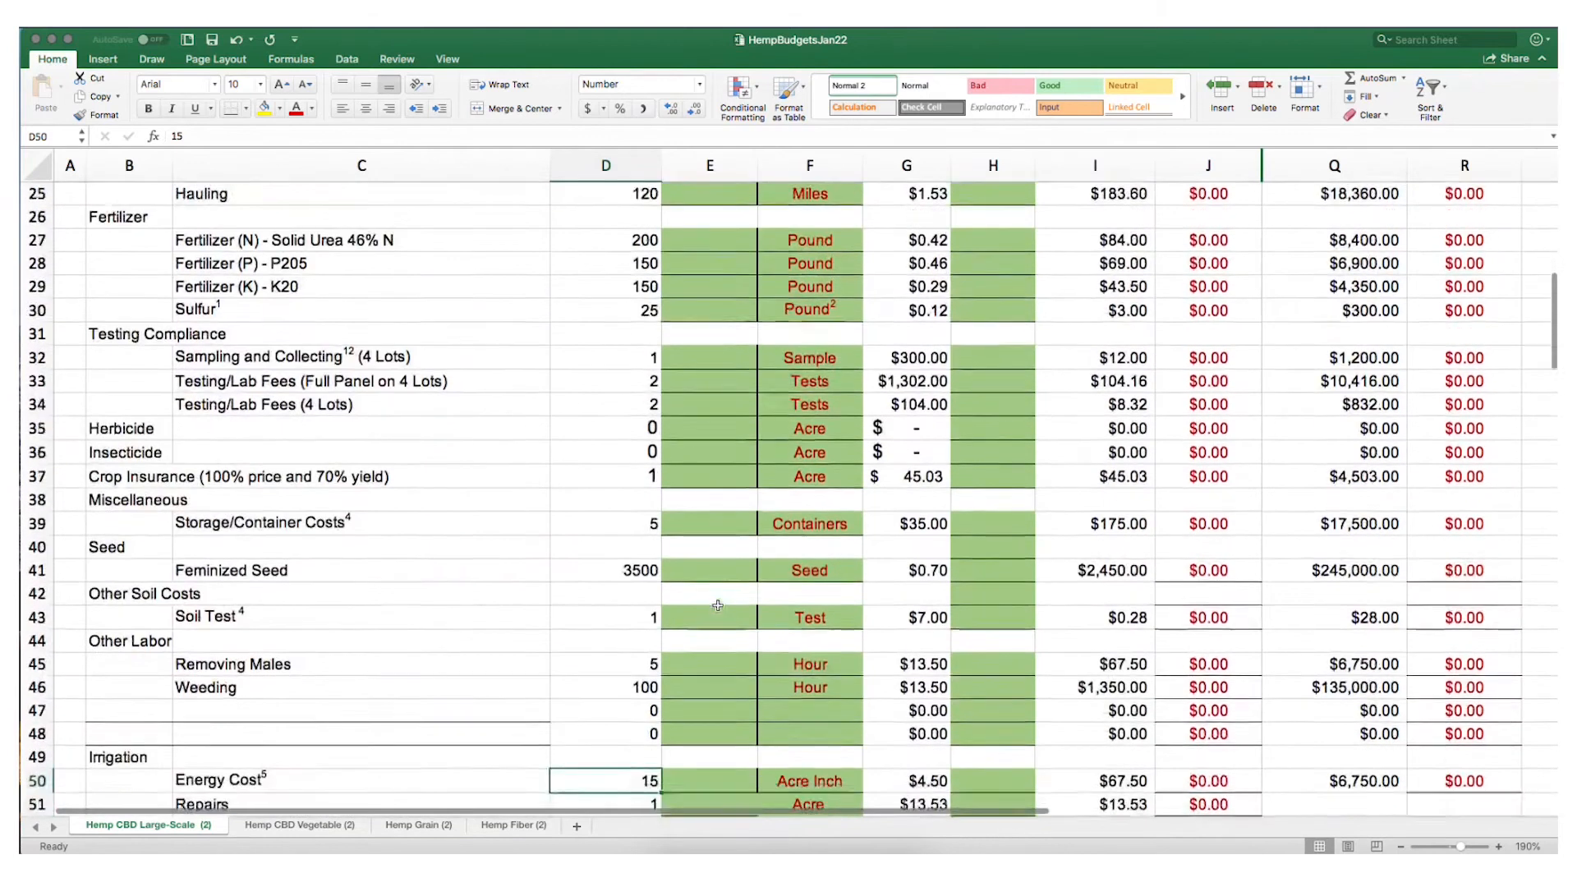
pyautogui.scroll(-3)
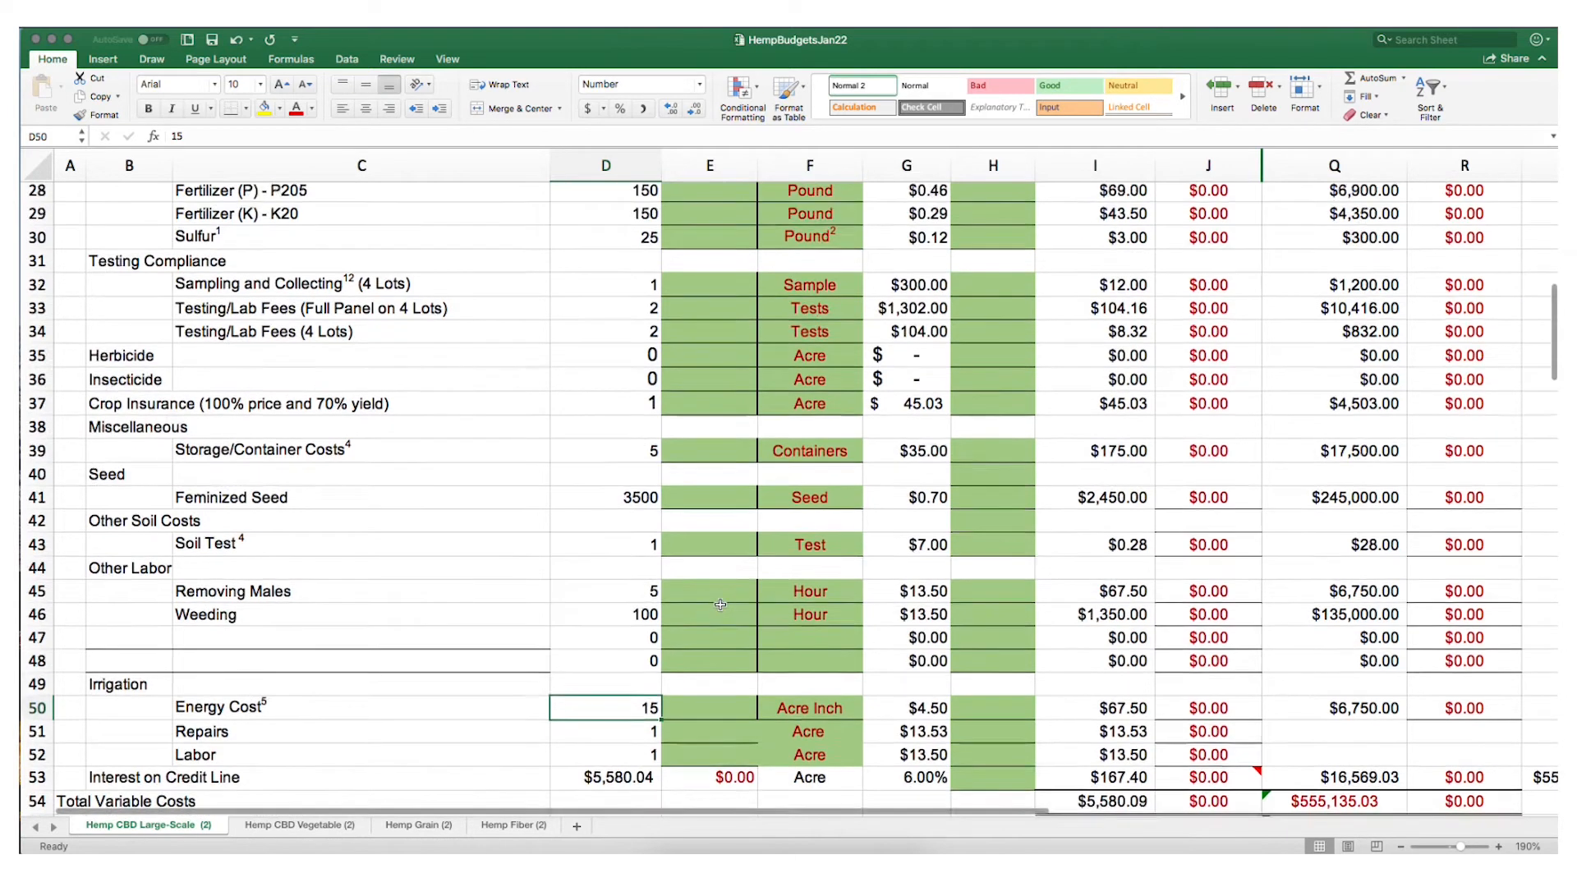
pyautogui.scroll(-3)
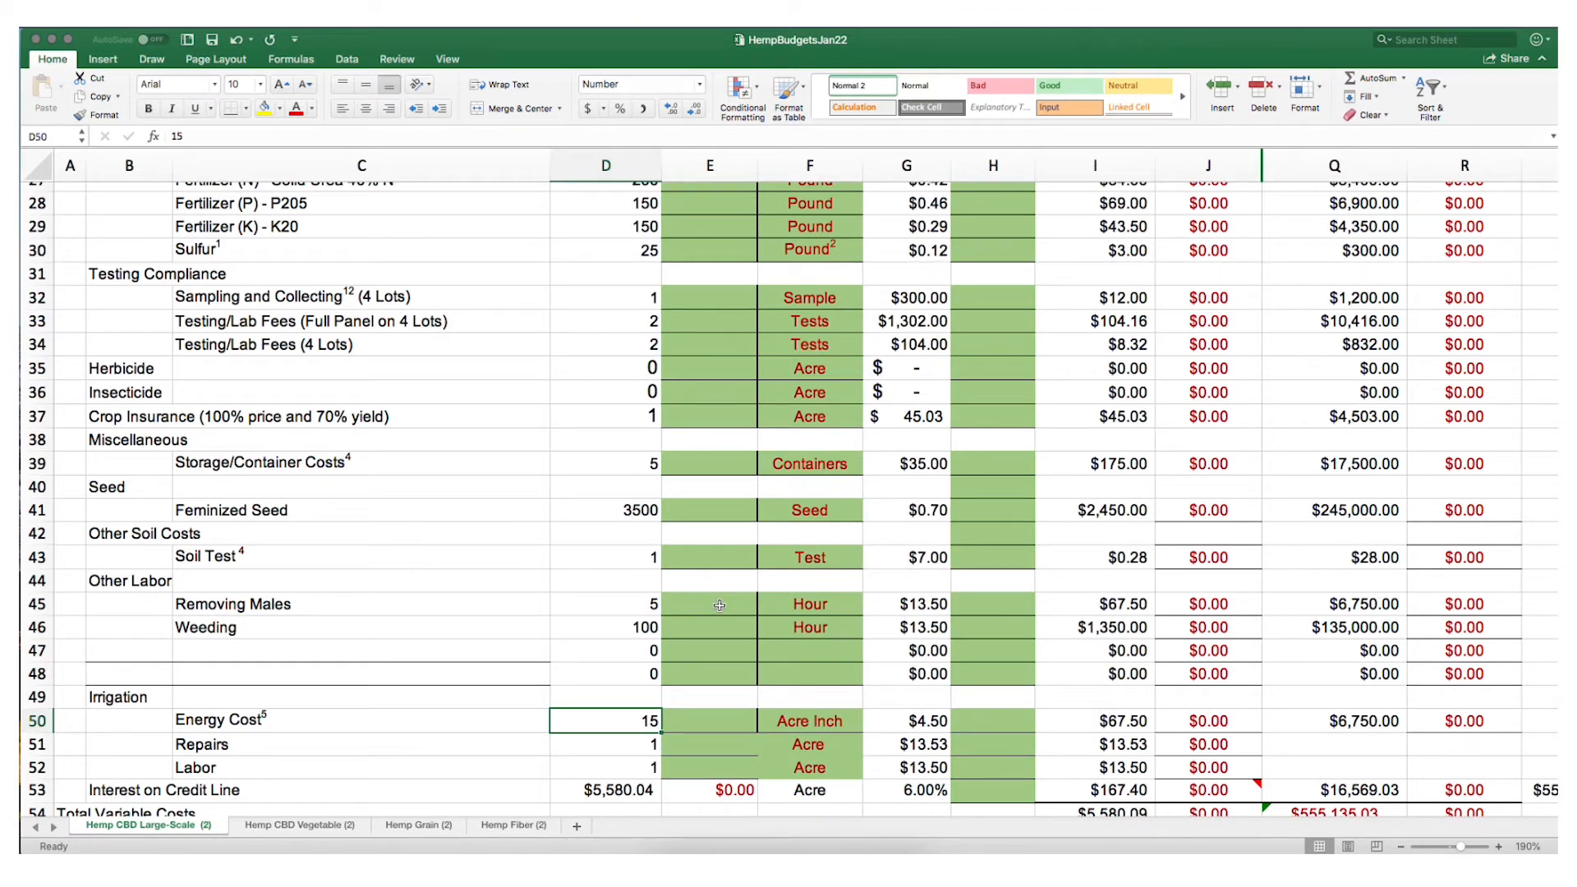
pyautogui.scroll(-3)
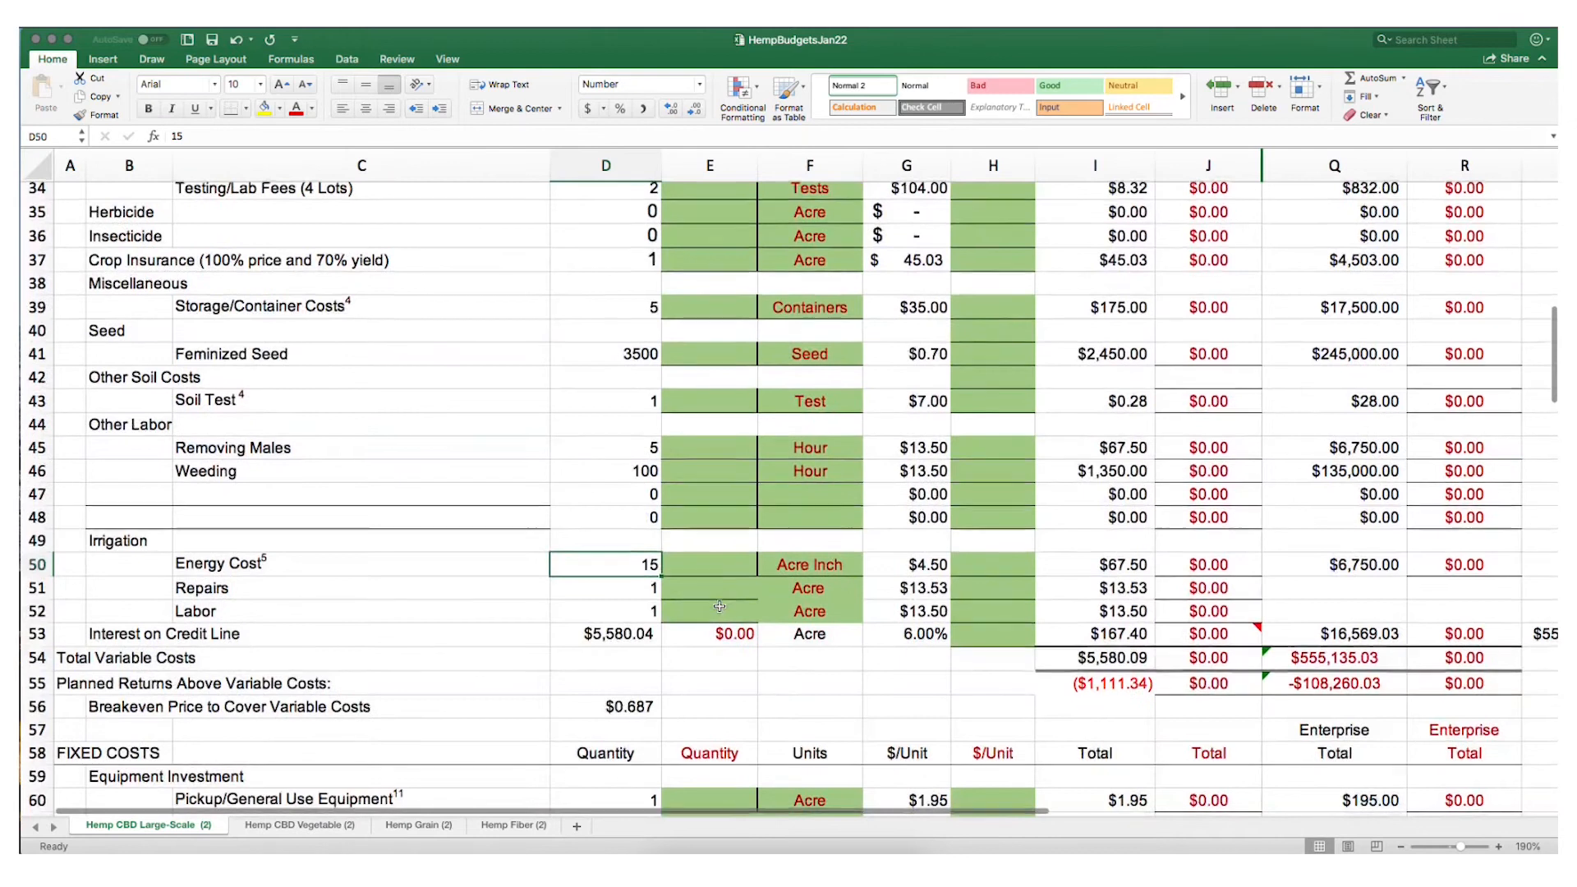
pyautogui.scroll(-3)
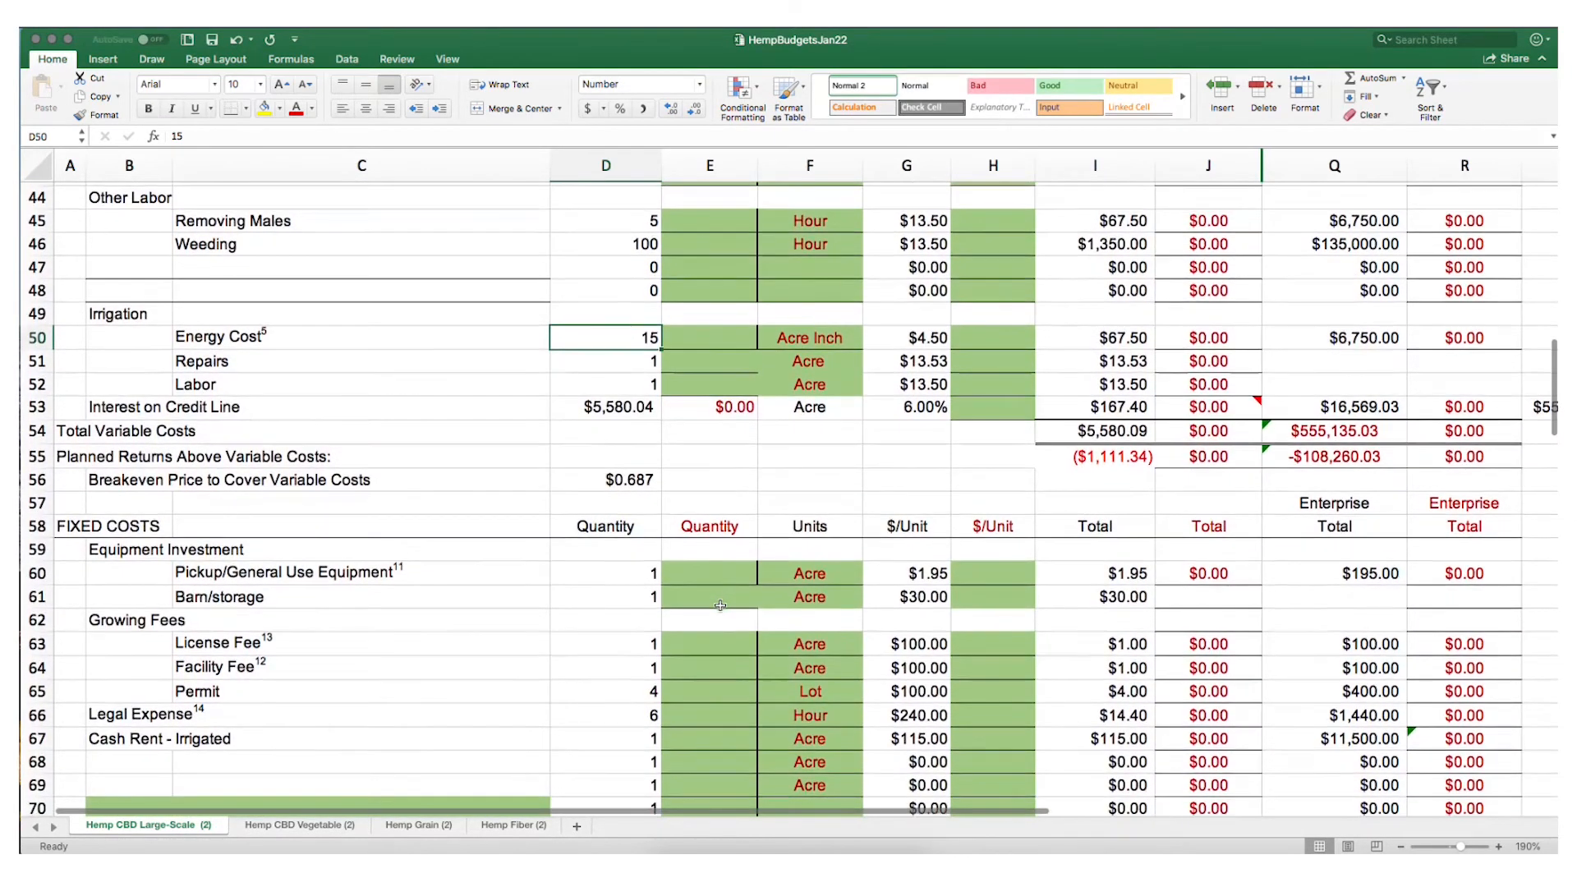
# - Scroll to Fixed Costs, briefly back up, then down to row 77's $0.707 breakeven price
pyautogui.scroll(-3)
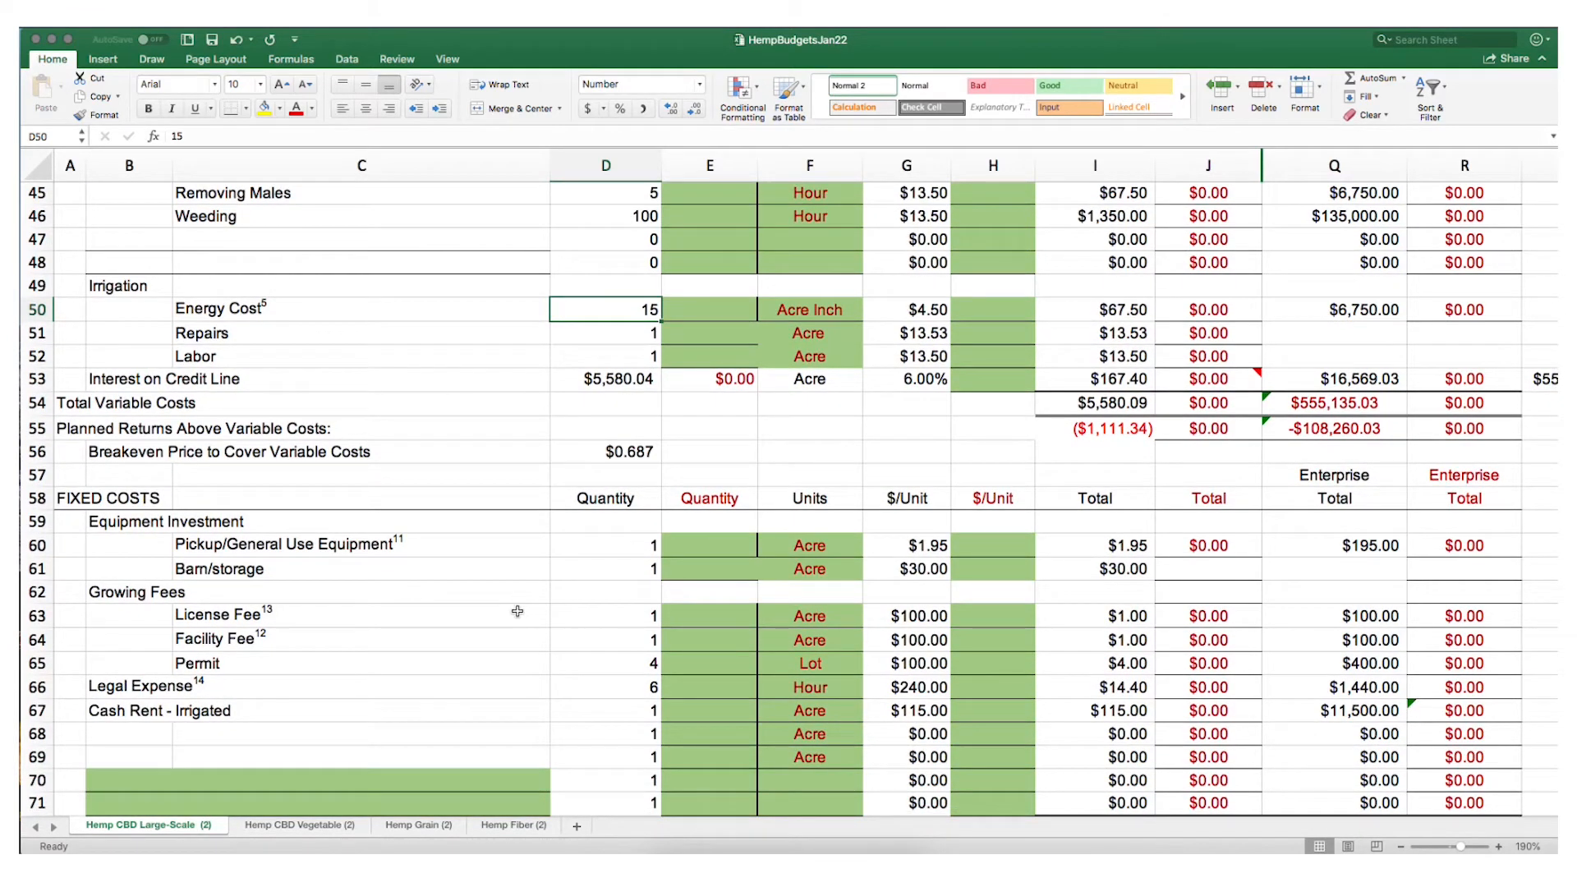
pyautogui.scroll(-3)
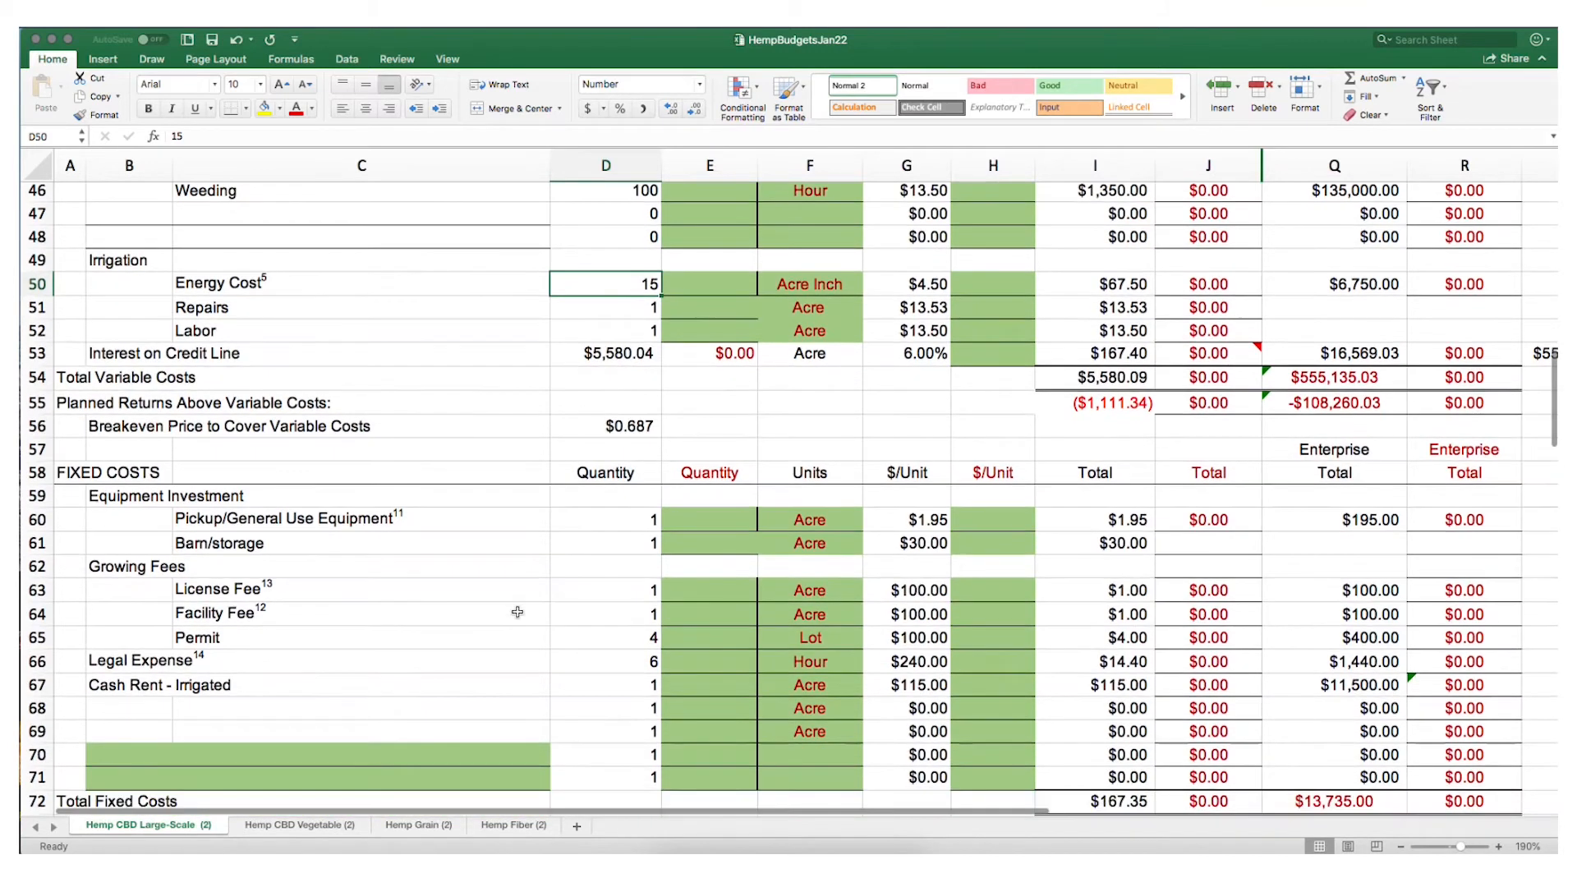
pyautogui.scroll(-3)
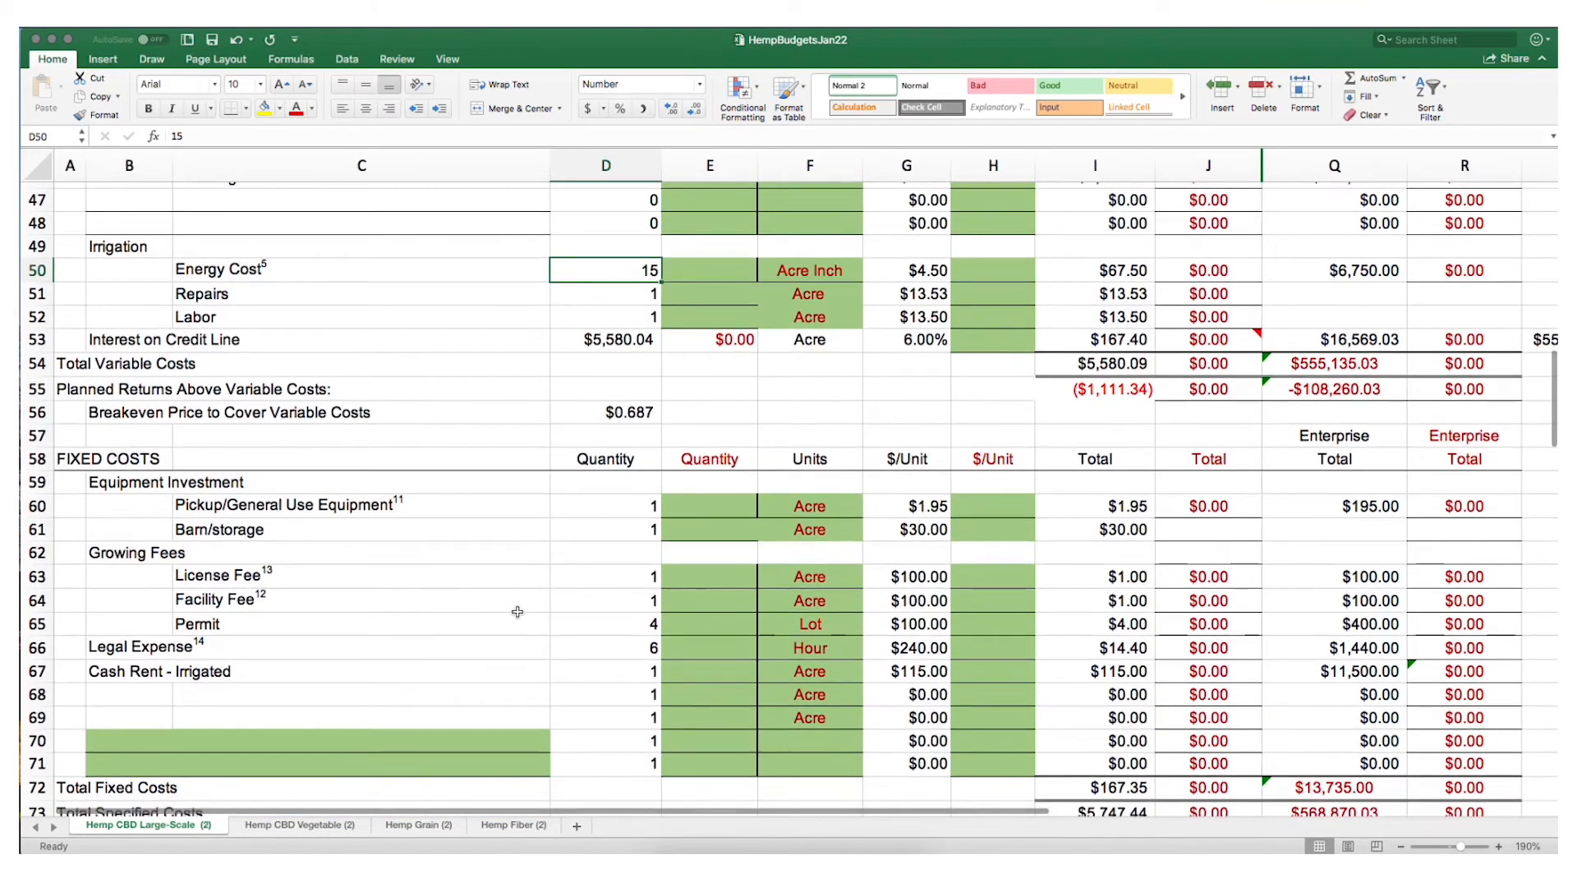
pyautogui.scroll(-3)
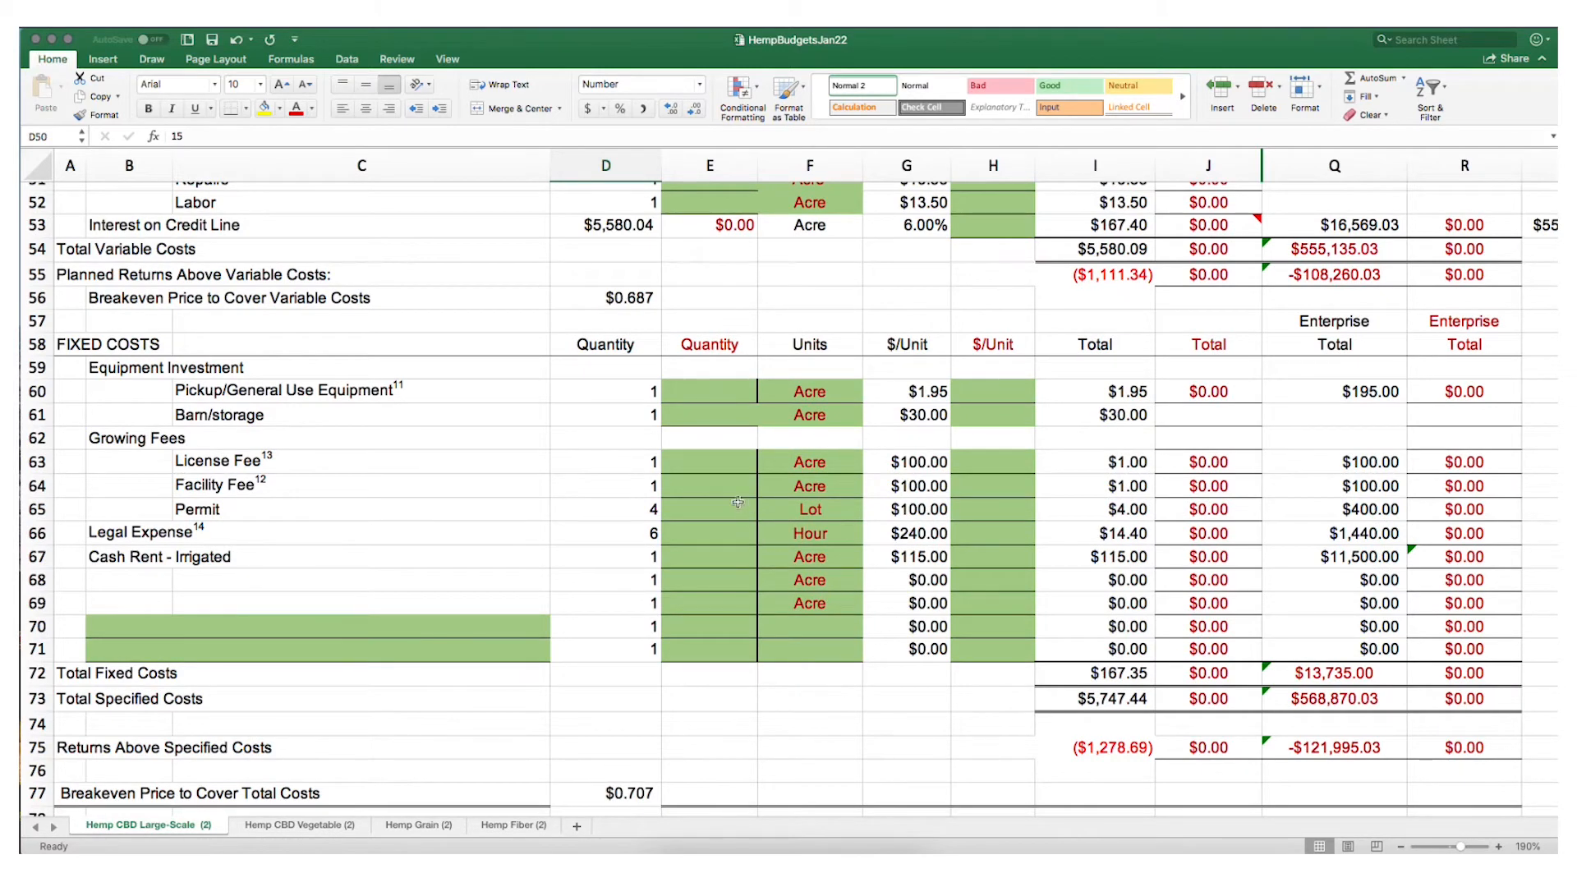
pyautogui.moveTo(395, 335)
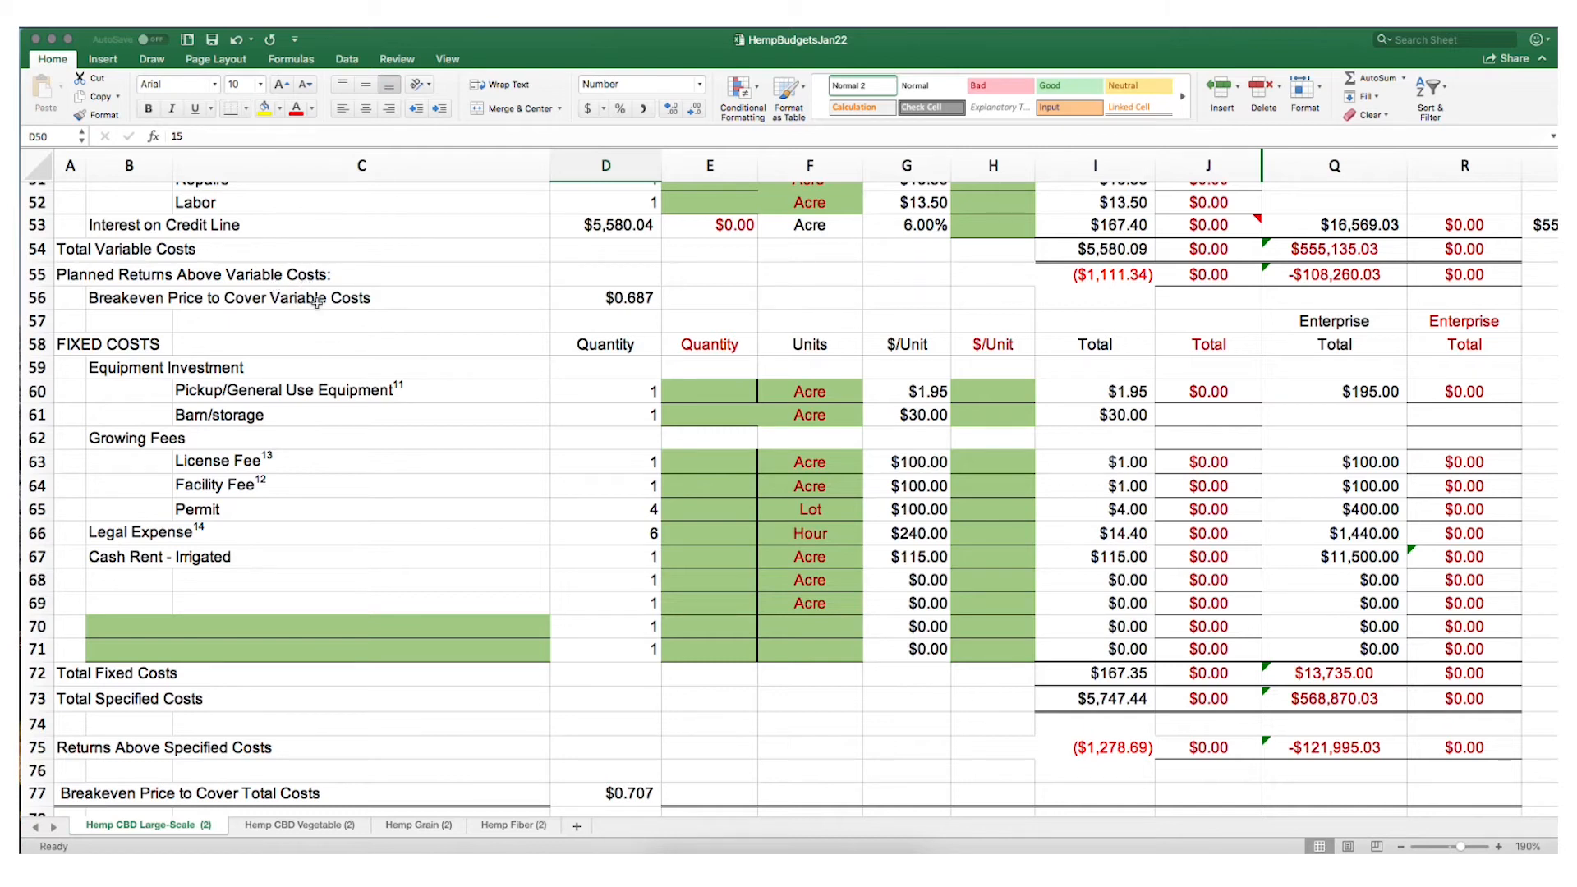
pyautogui.moveTo(465, 671)
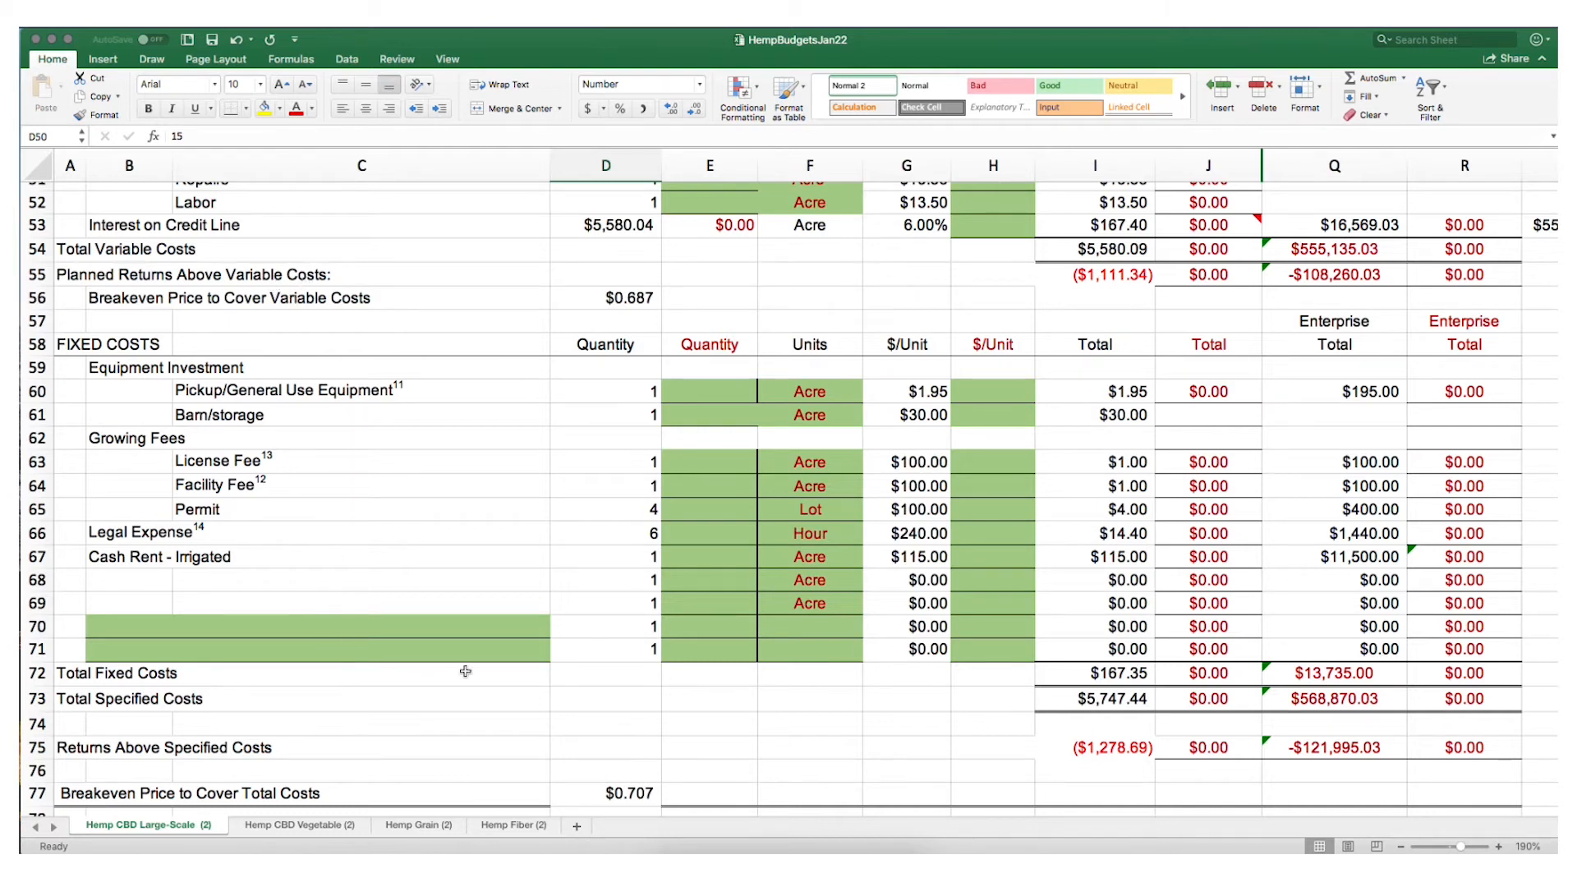
pyautogui.moveTo(1053, 704)
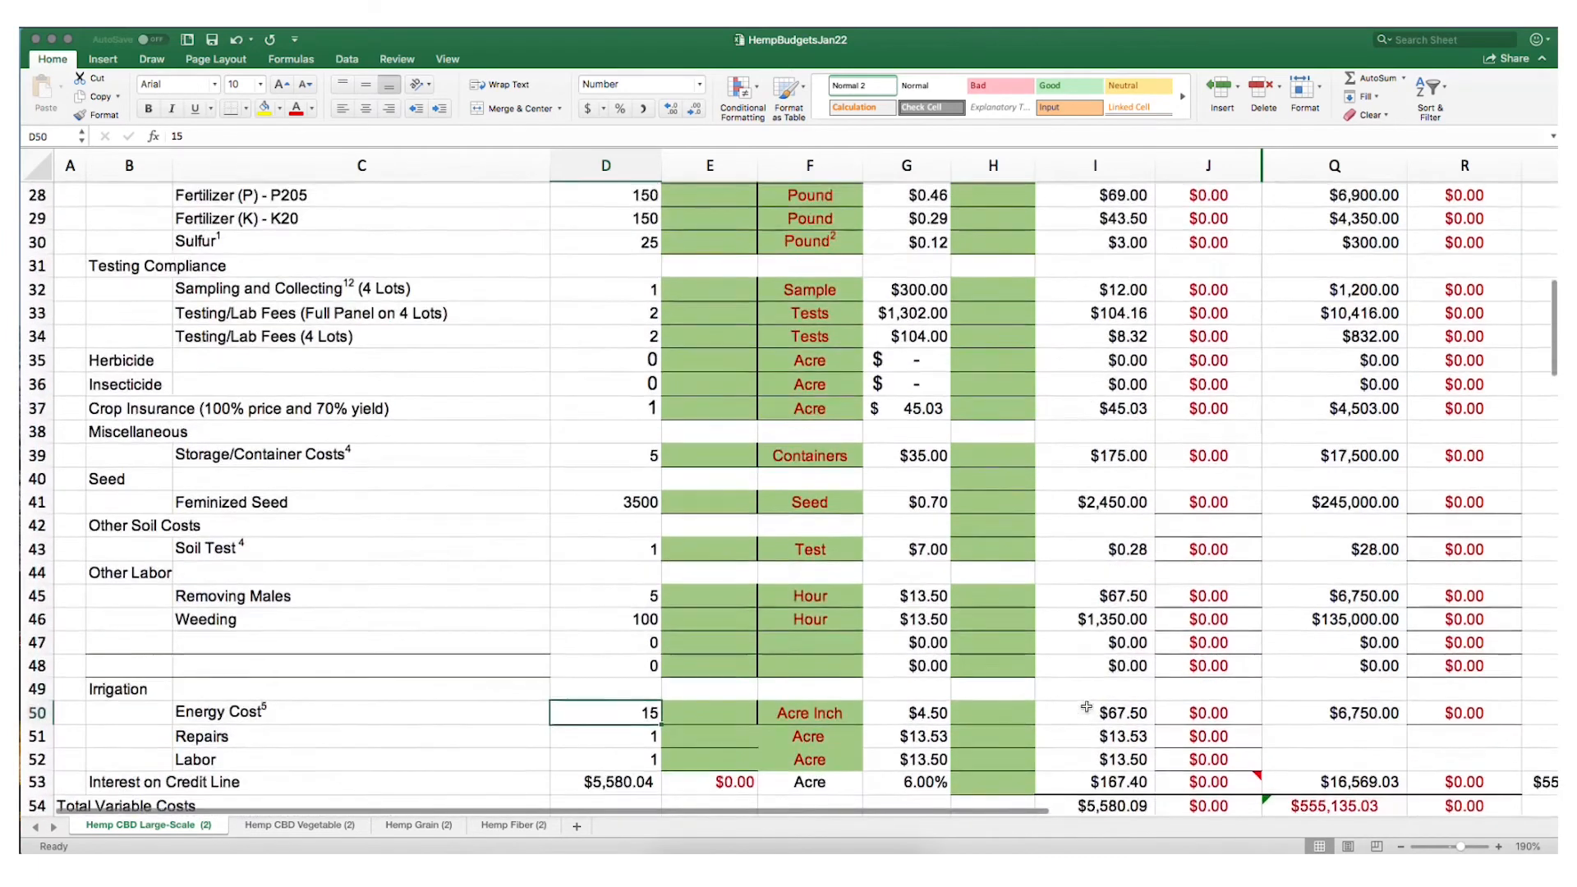
pyautogui.scroll(3)
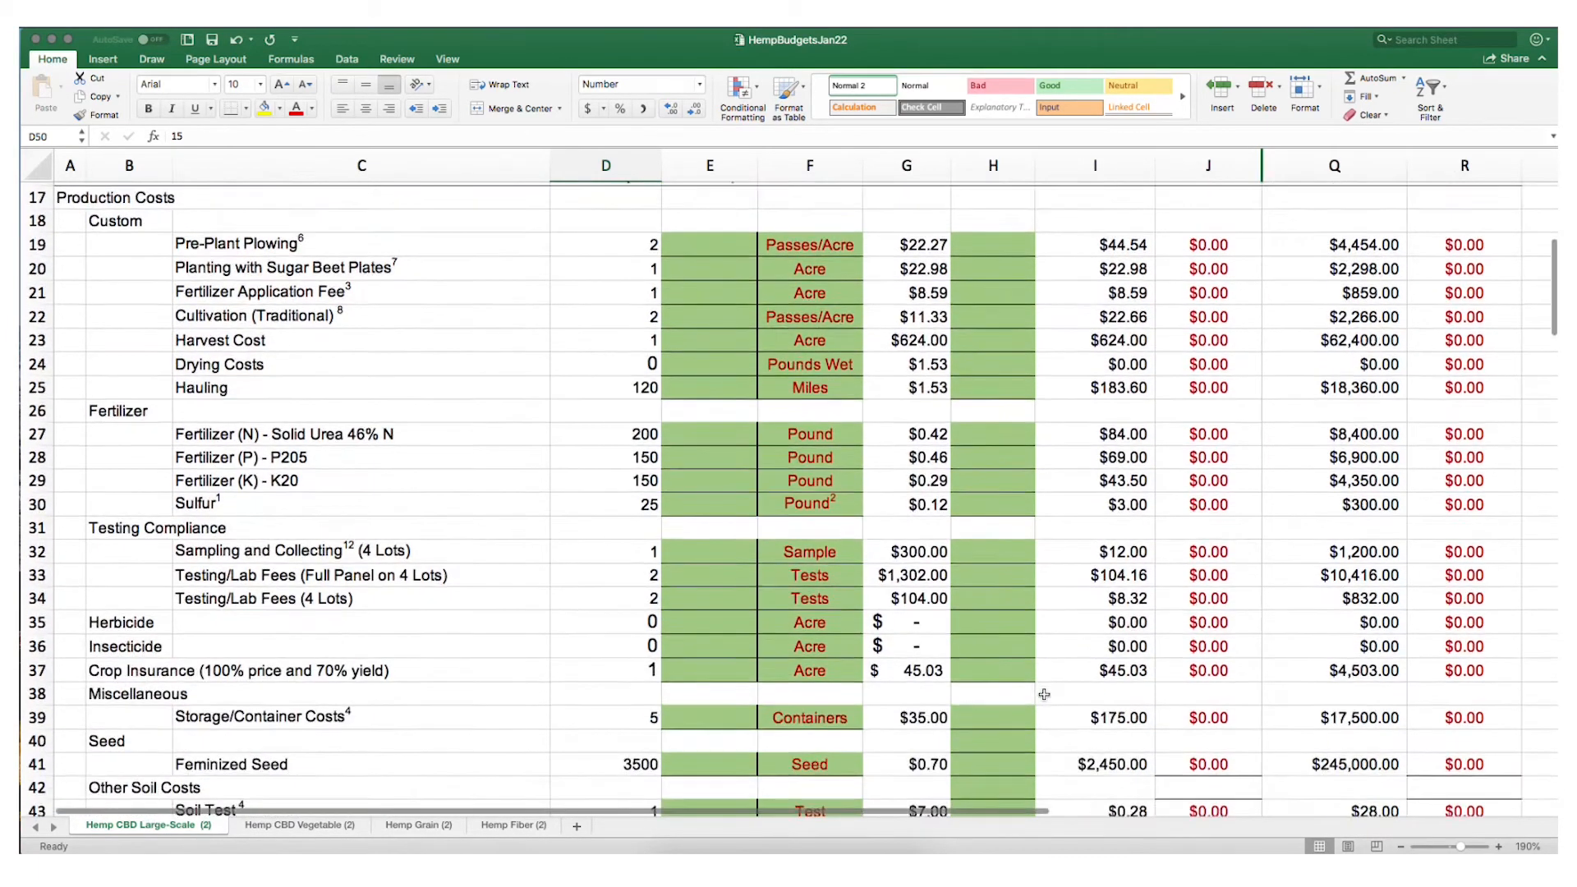
pyautogui.scroll(-3)
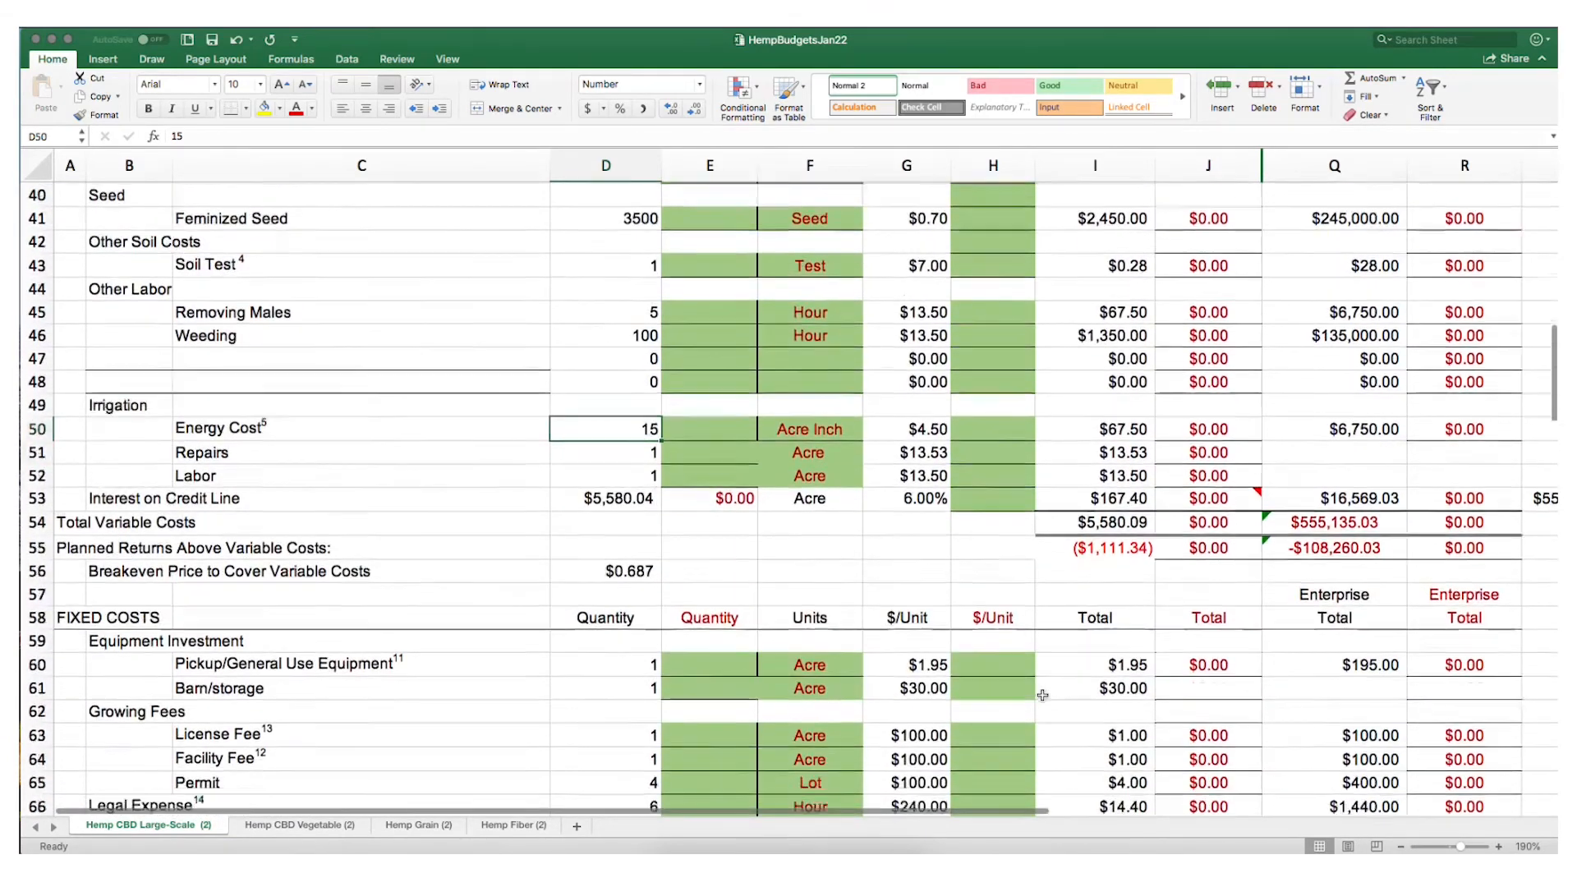
pyautogui.scroll(-3)
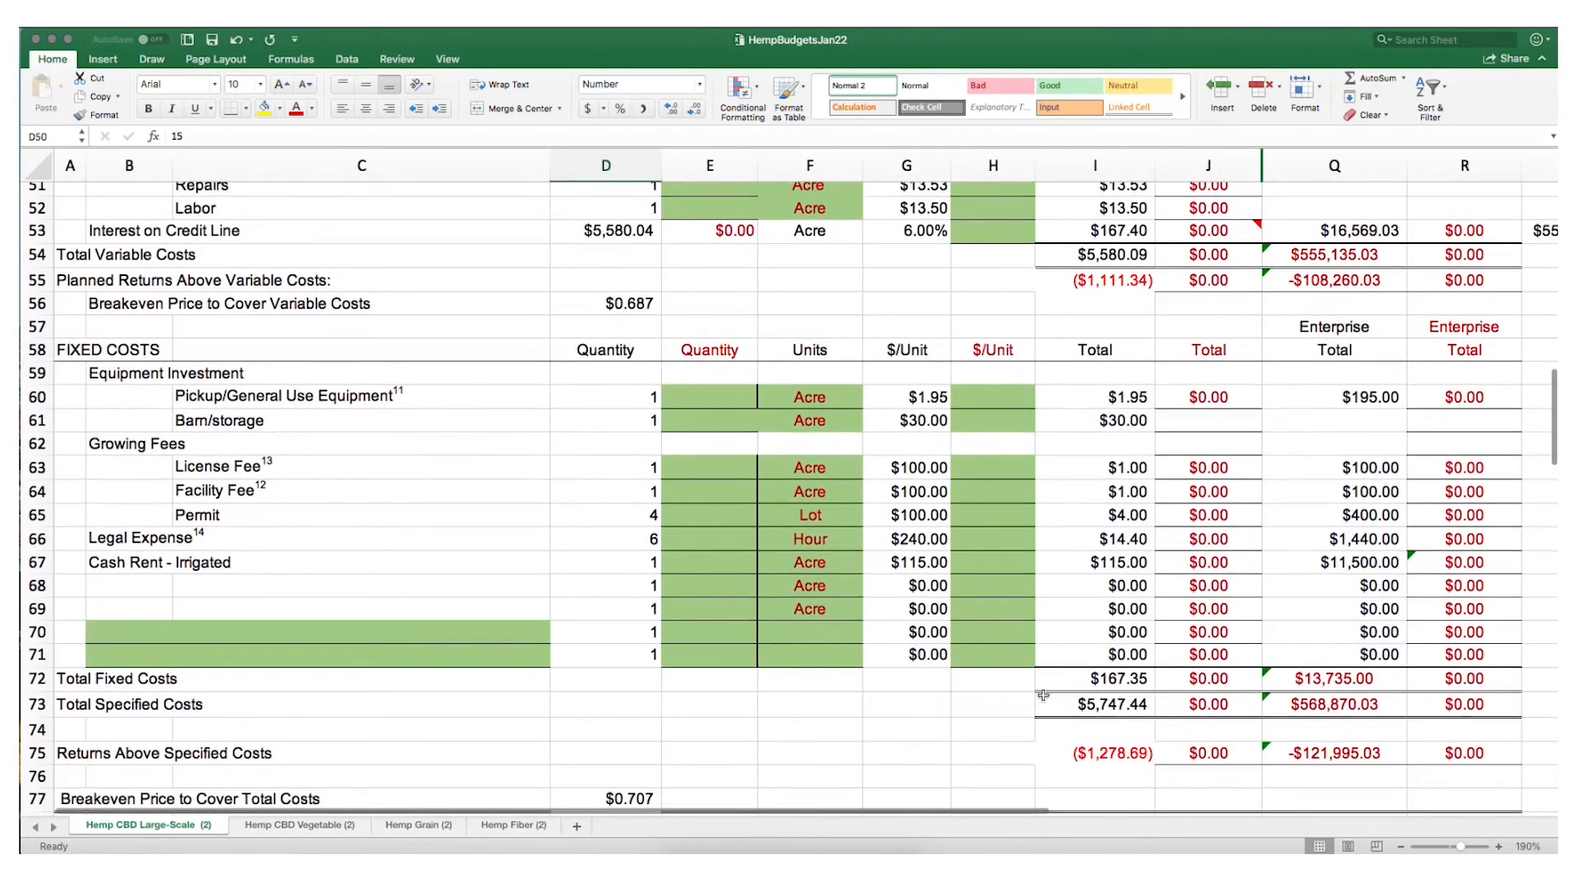
pyautogui.scroll(-3)
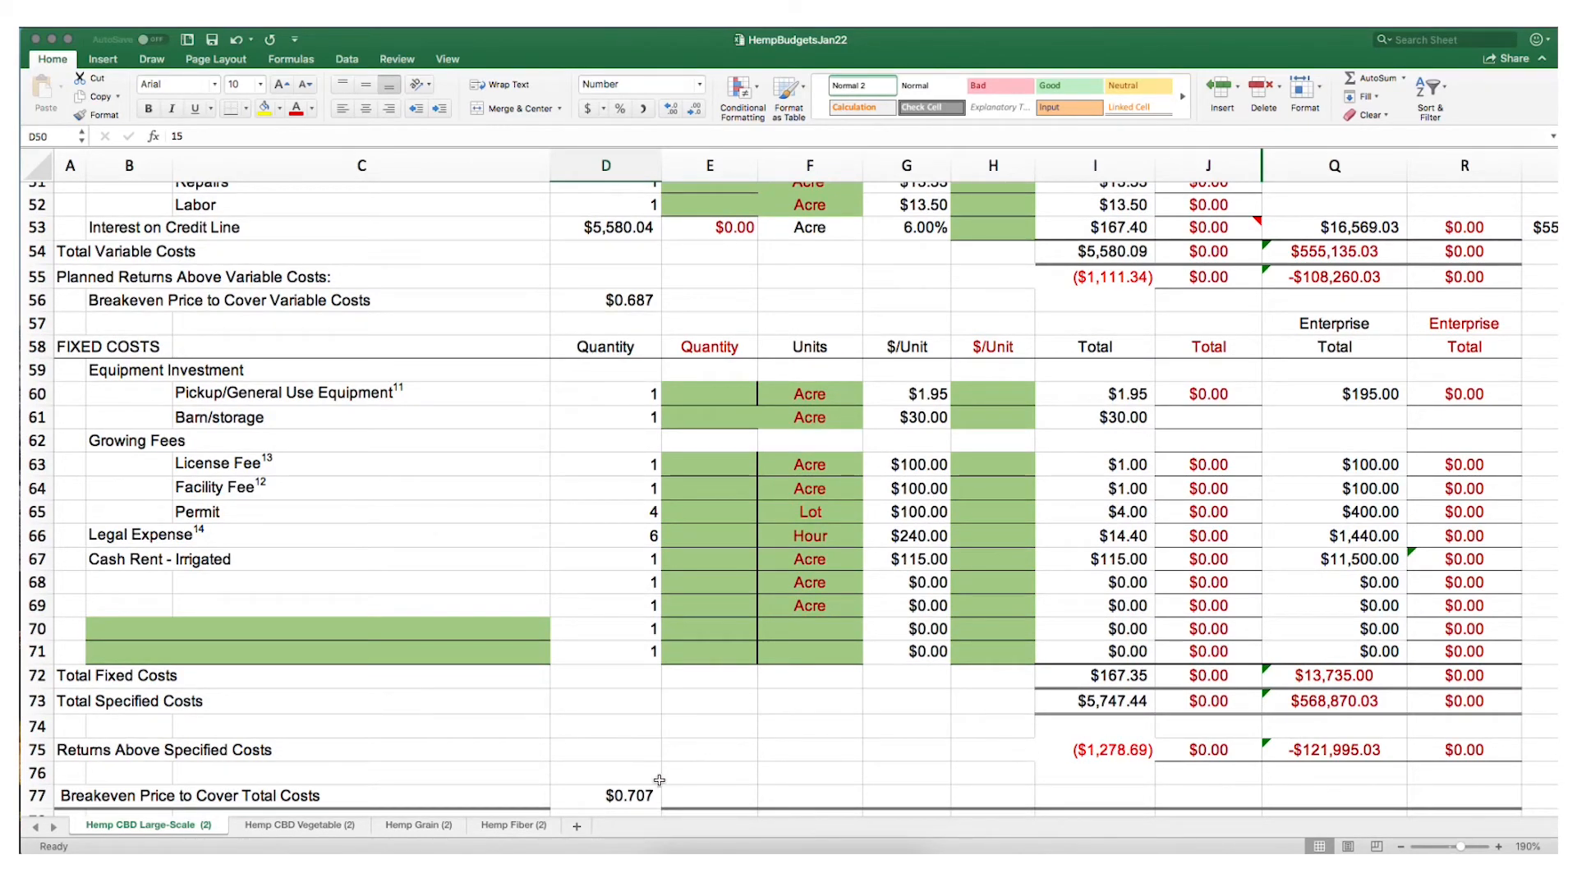
pyautogui.moveTo(644, 783)
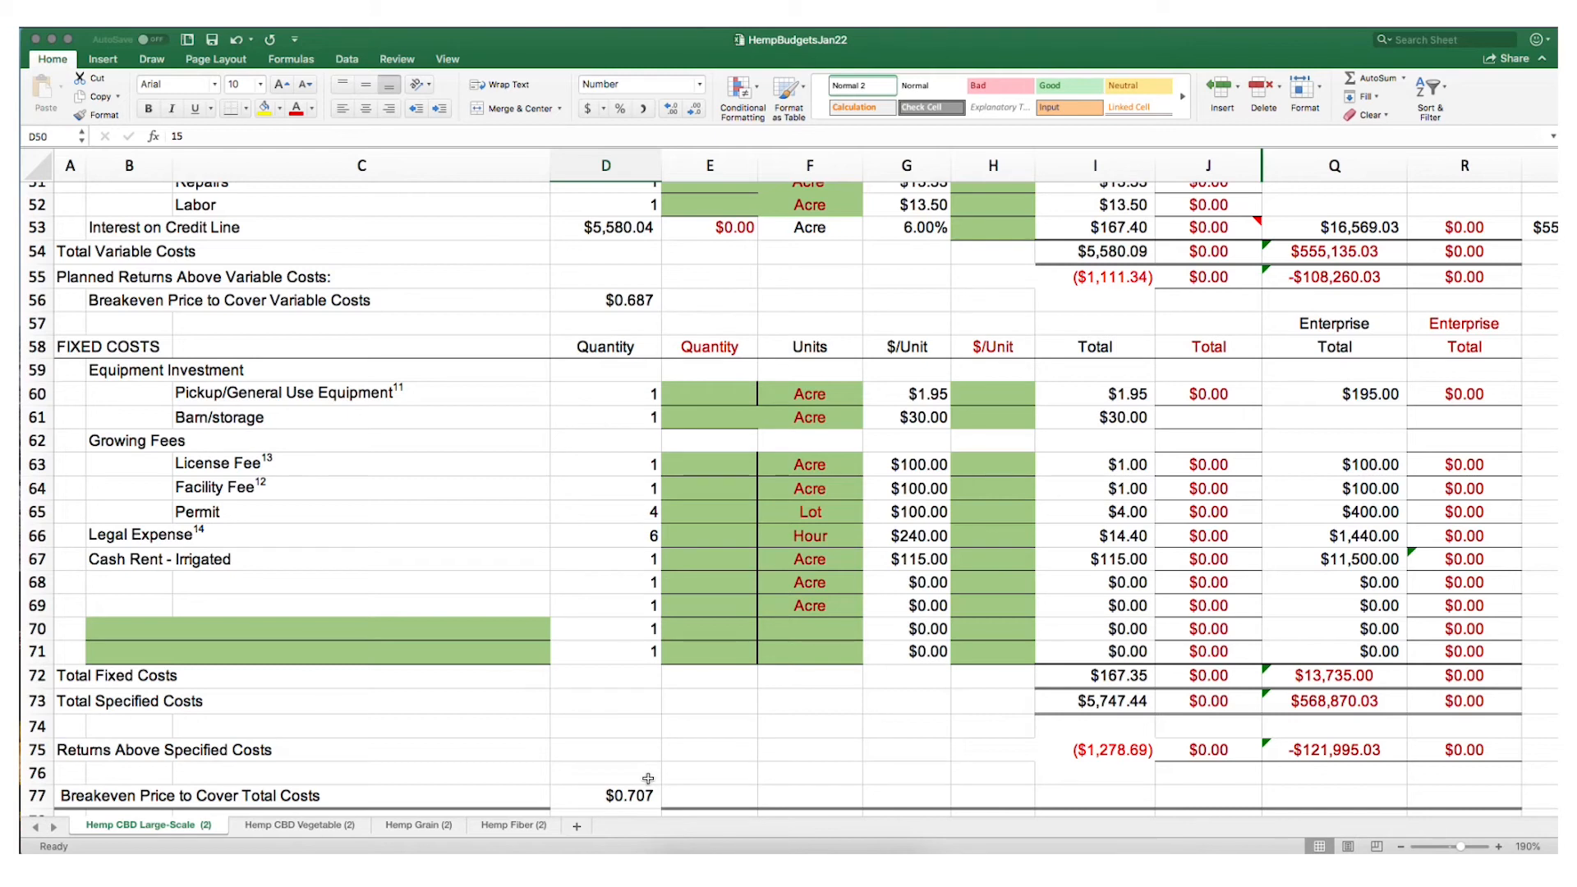
# - Scroll to rows 79–99 showing the Example and Your Breakeven Prices tables
pyautogui.scroll(-3)
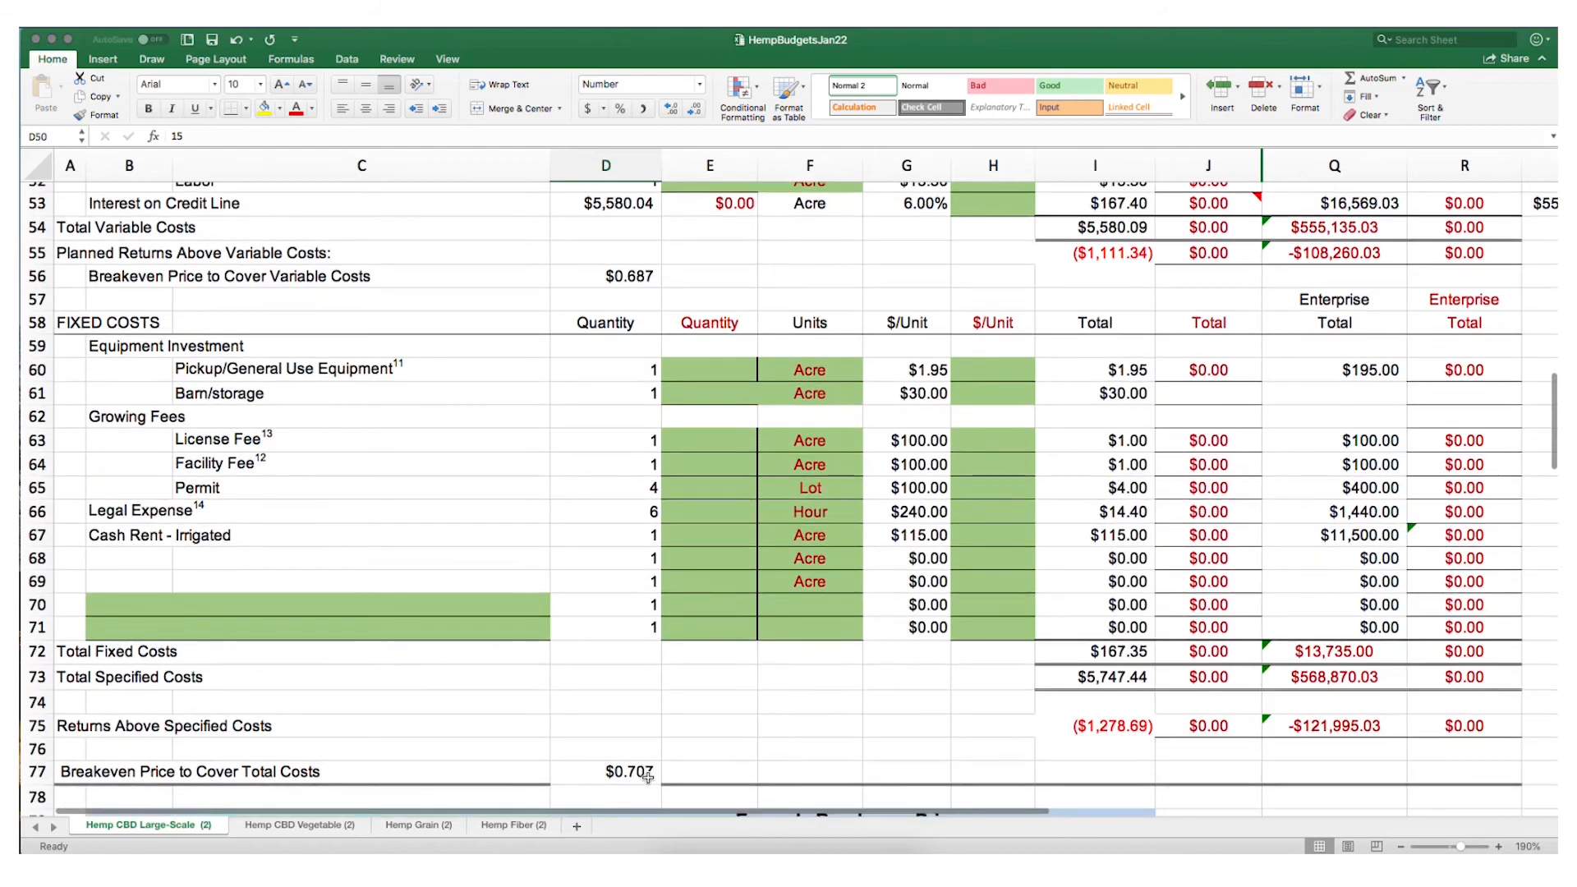
pyautogui.scroll(-3)
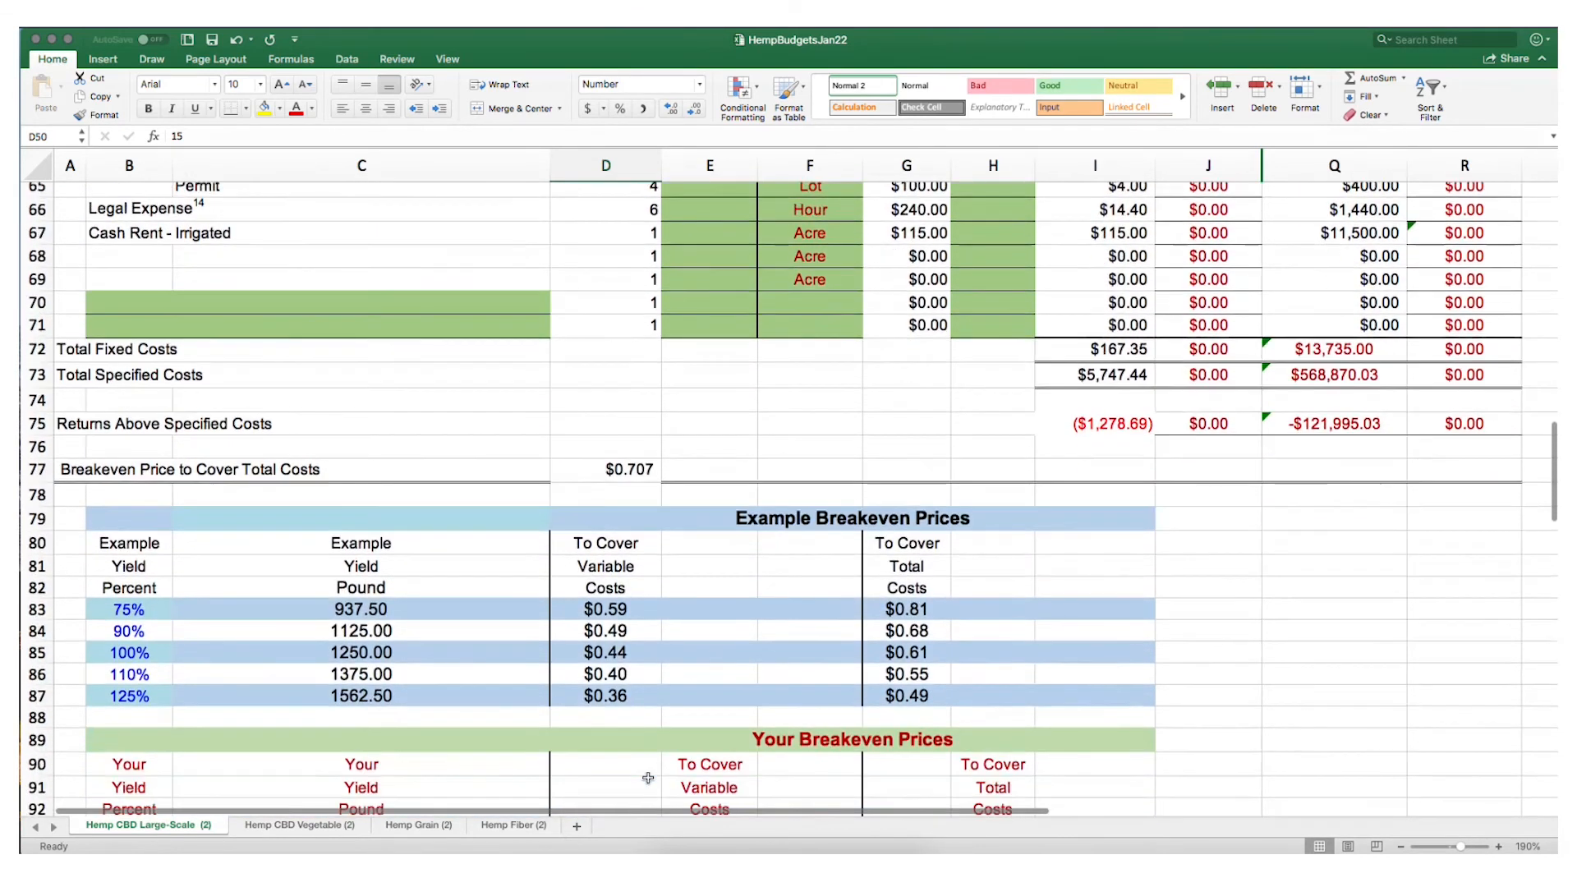
pyautogui.scroll(-3)
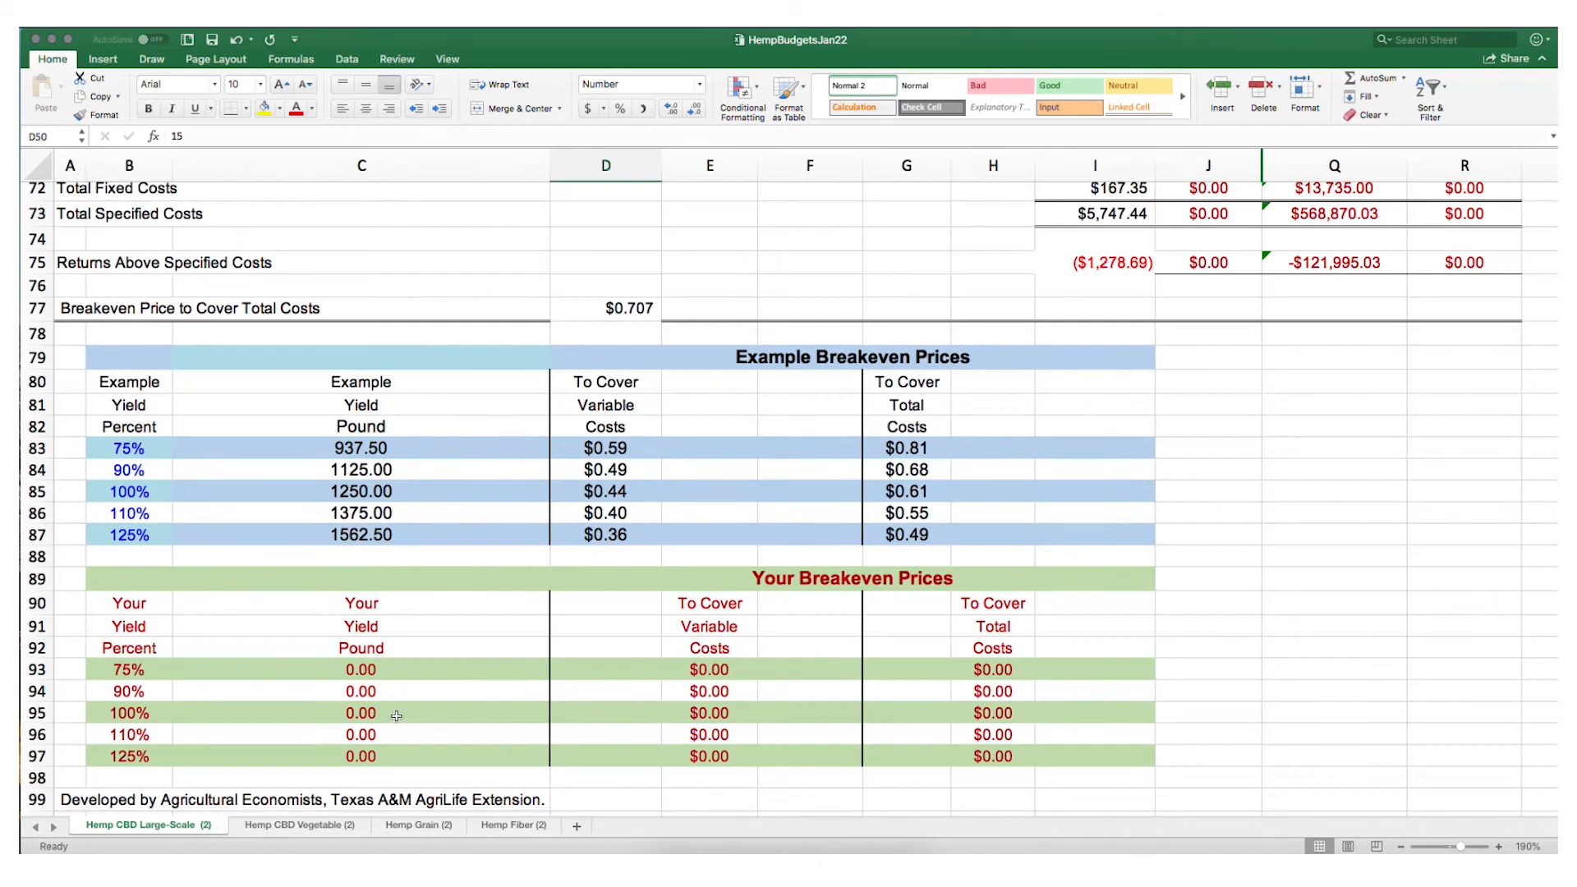
pyautogui.moveTo(536, 645)
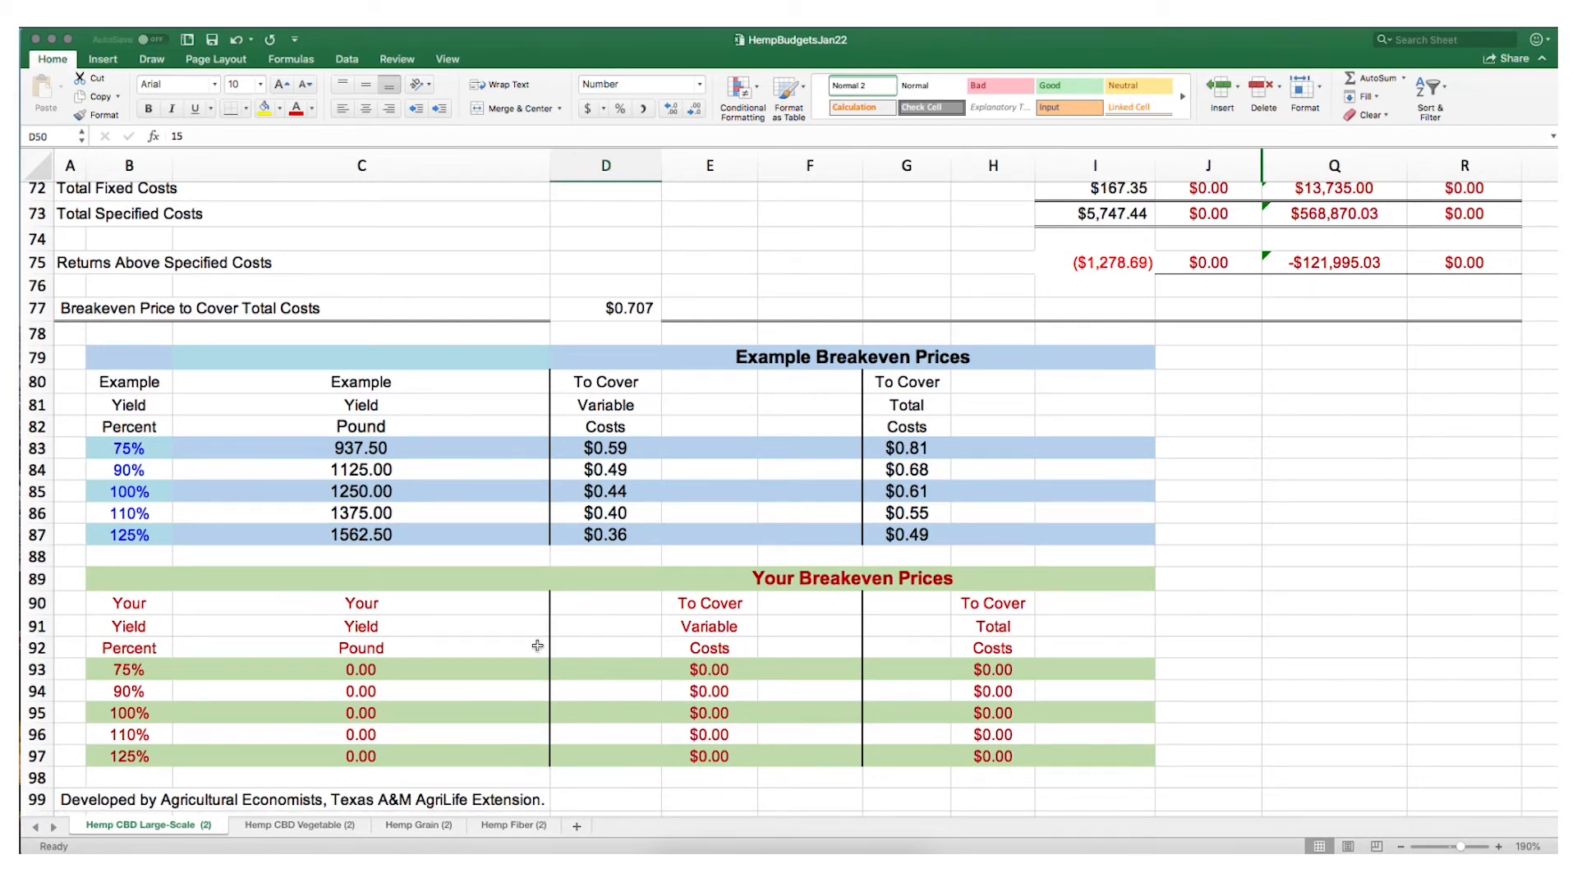
pyautogui.moveTo(414, 707)
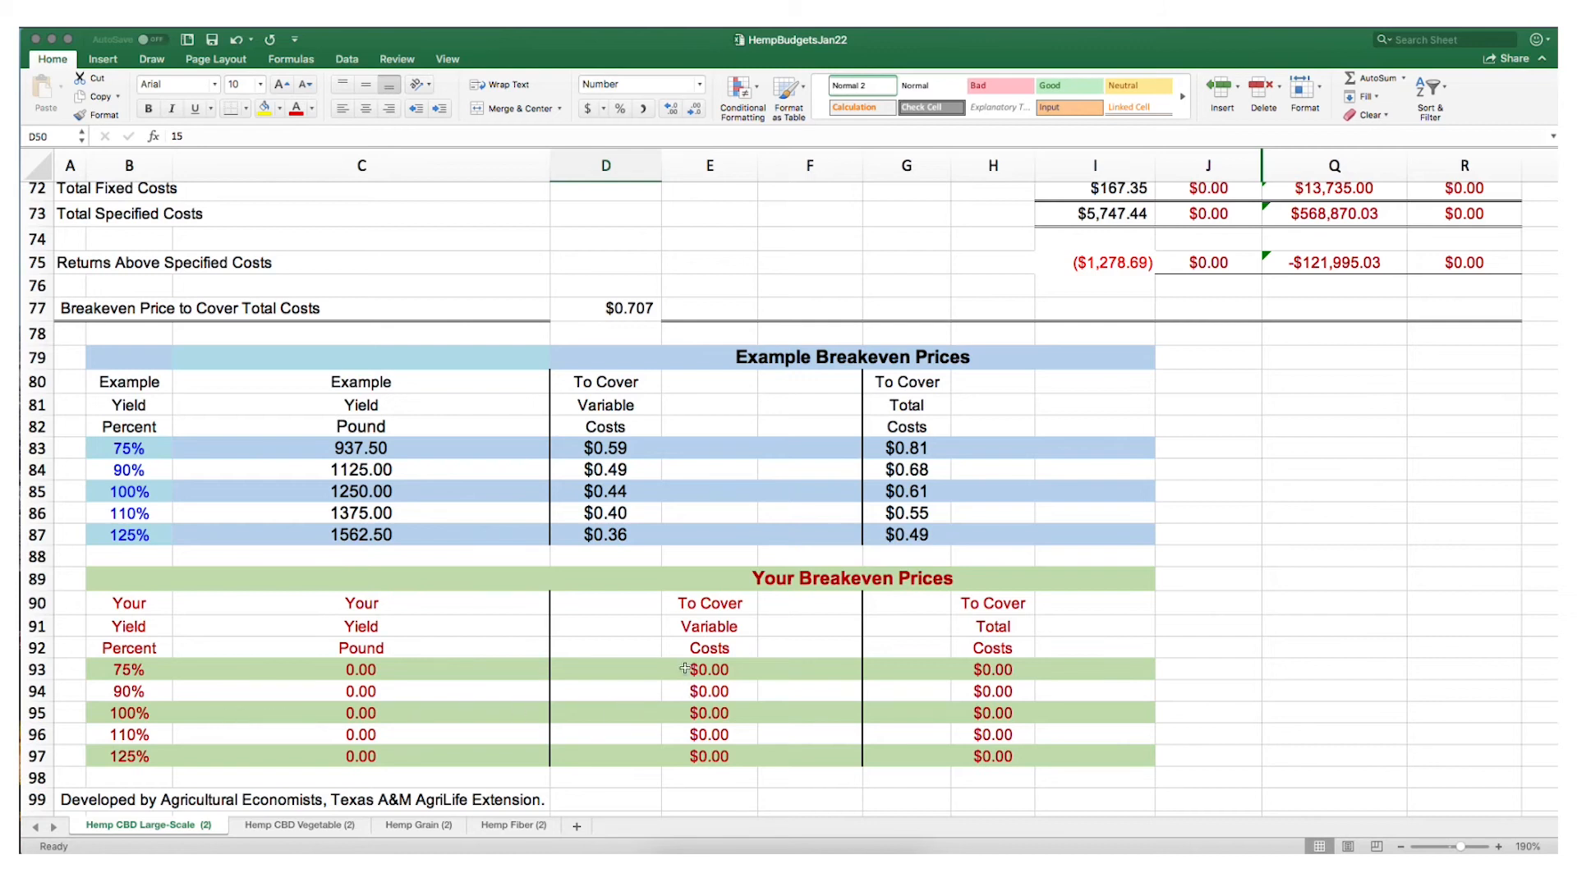
pyautogui.moveTo(709, 735)
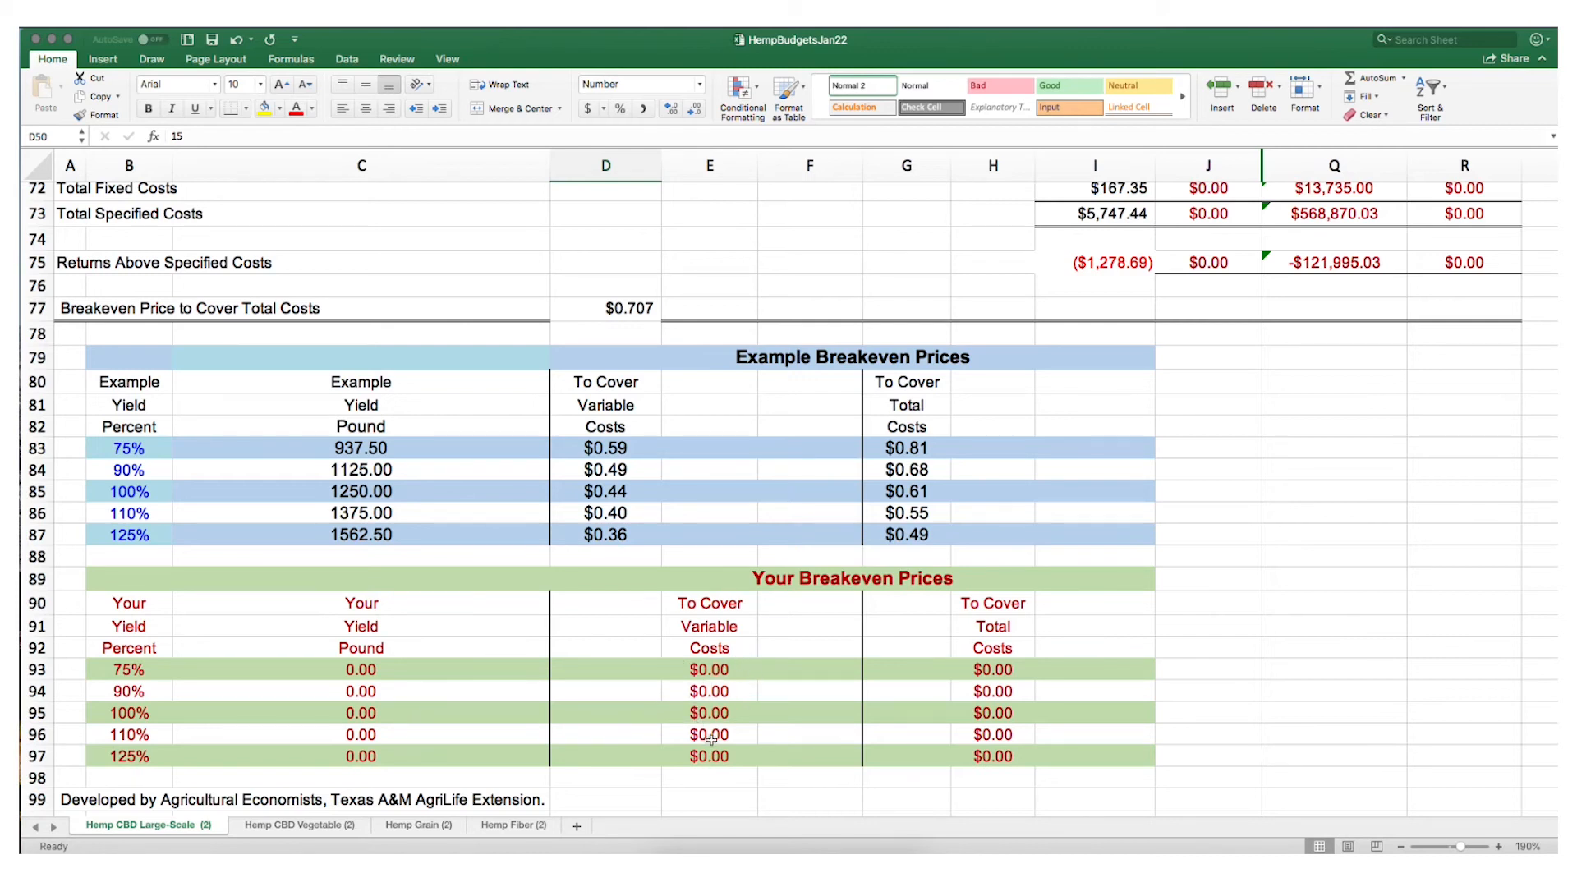
pyautogui.moveTo(933, 681)
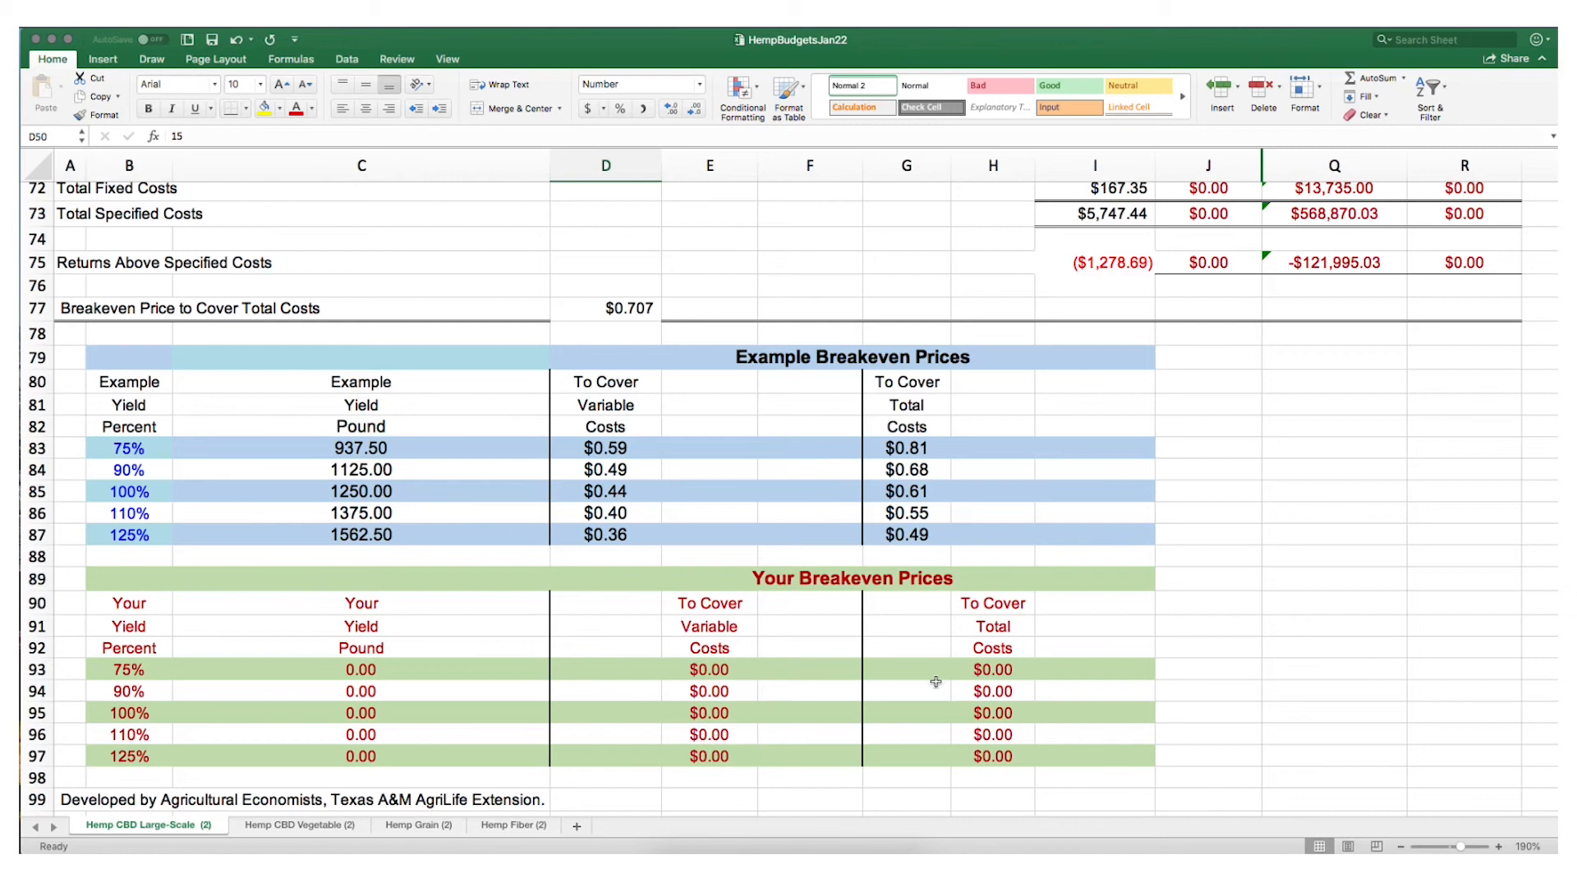